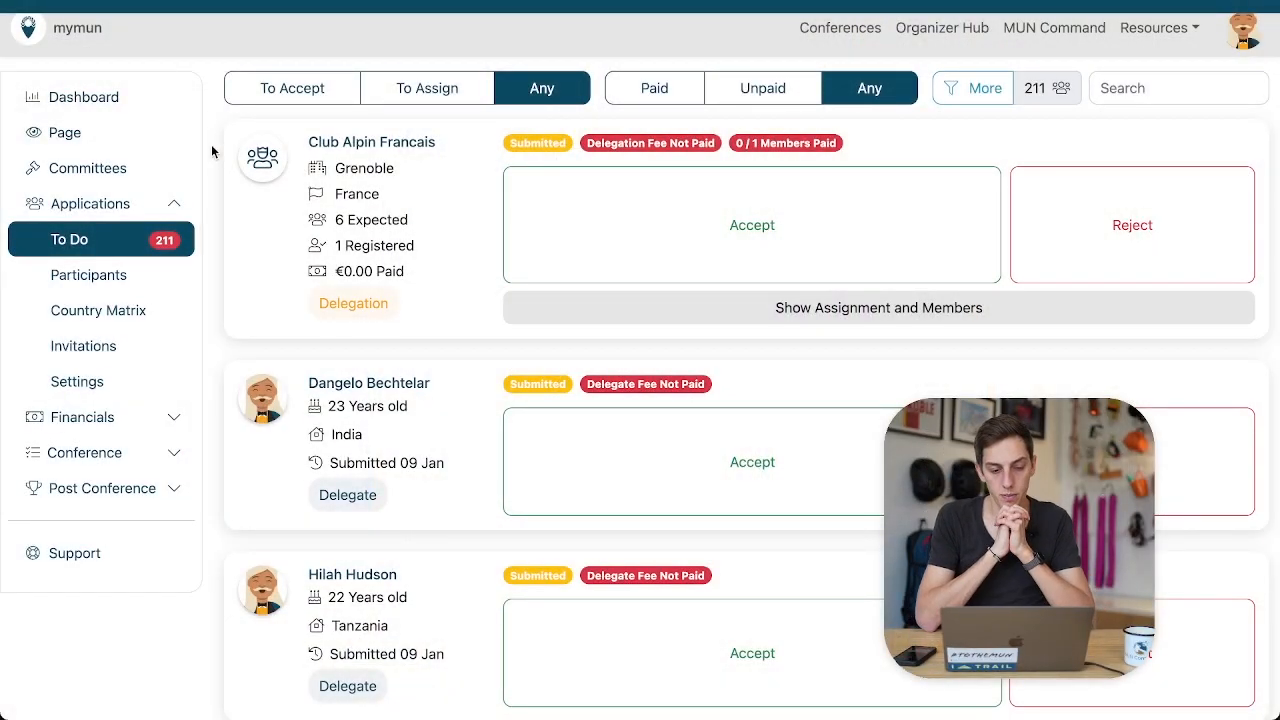
scroll(down, 3)
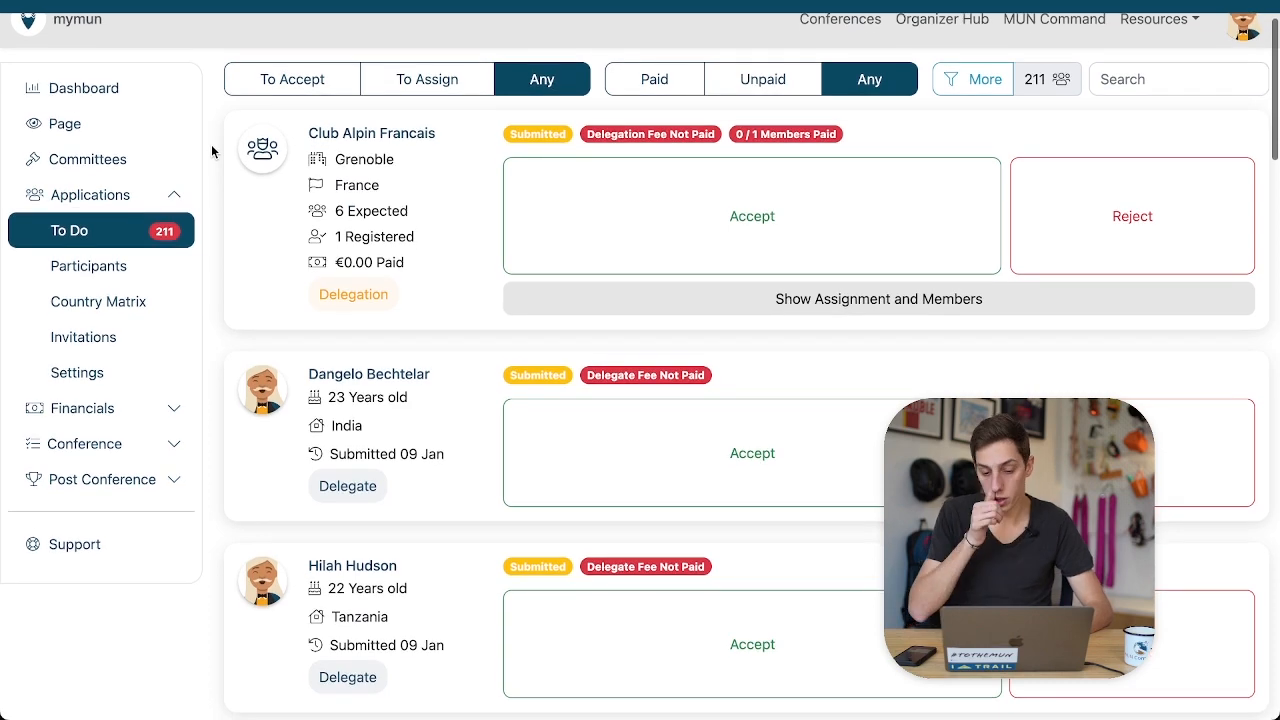
scroll(down, 3)
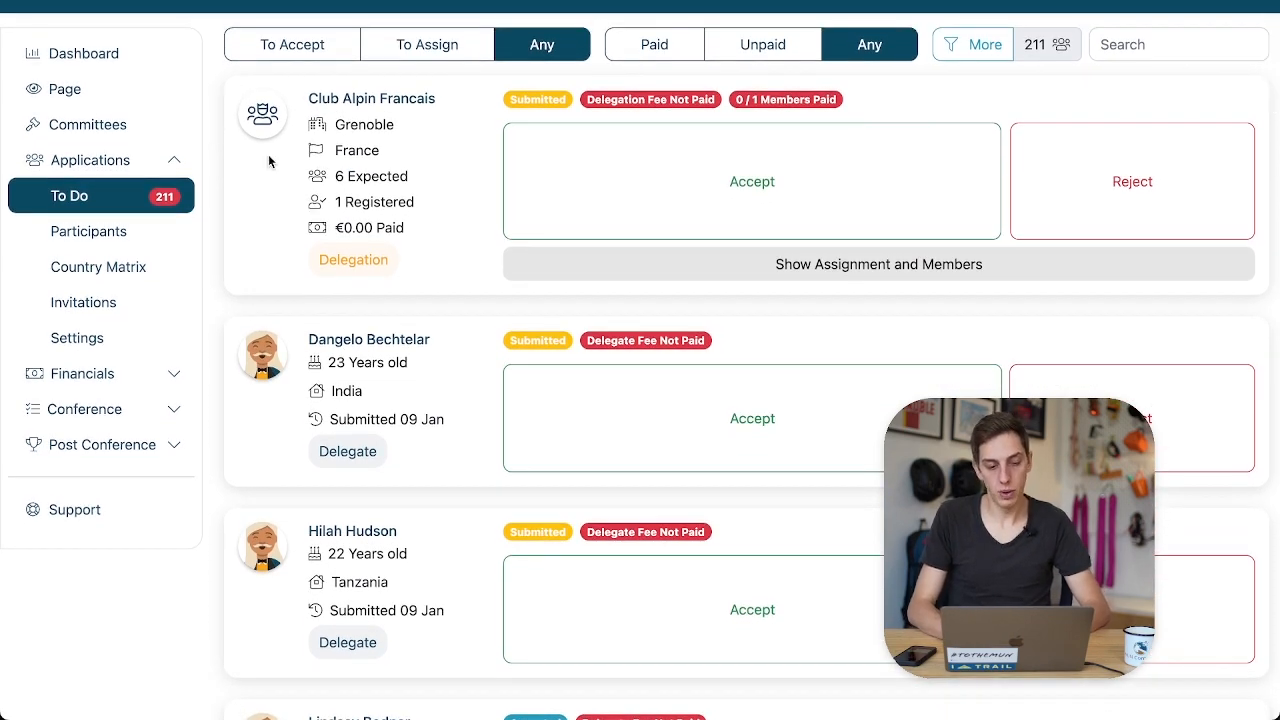
scroll(down, 3)
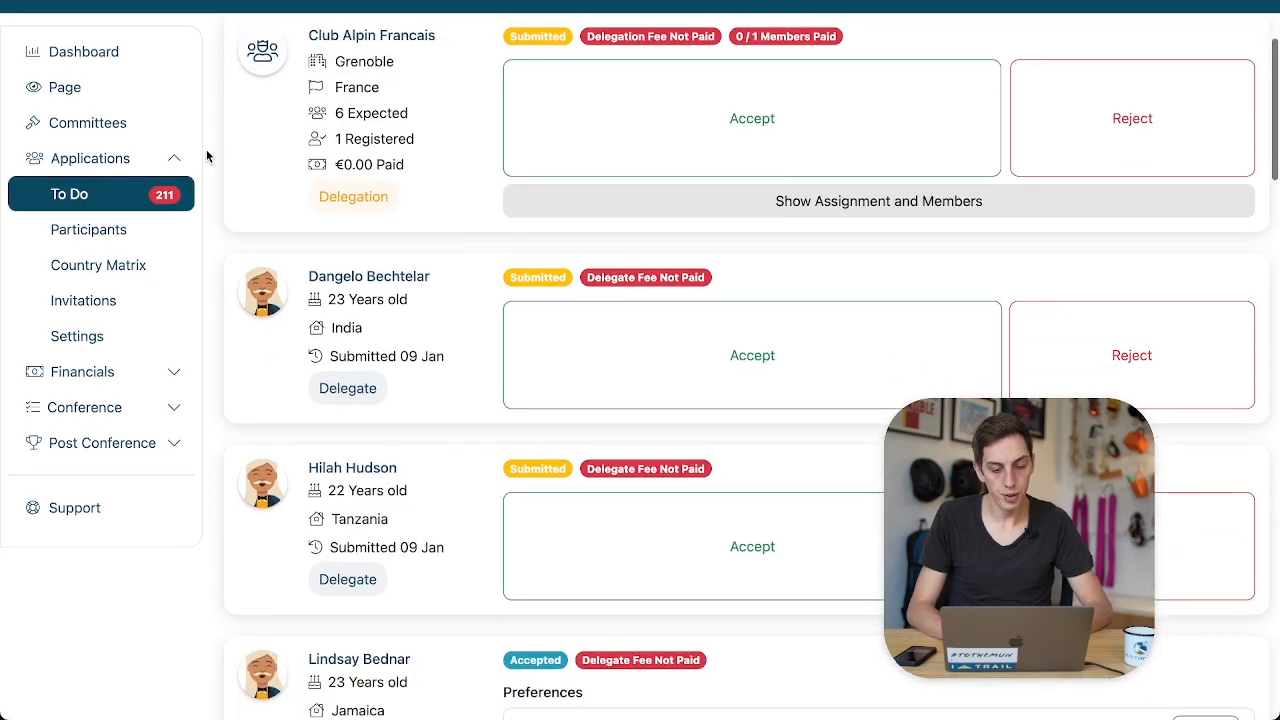
scroll(down, 3)
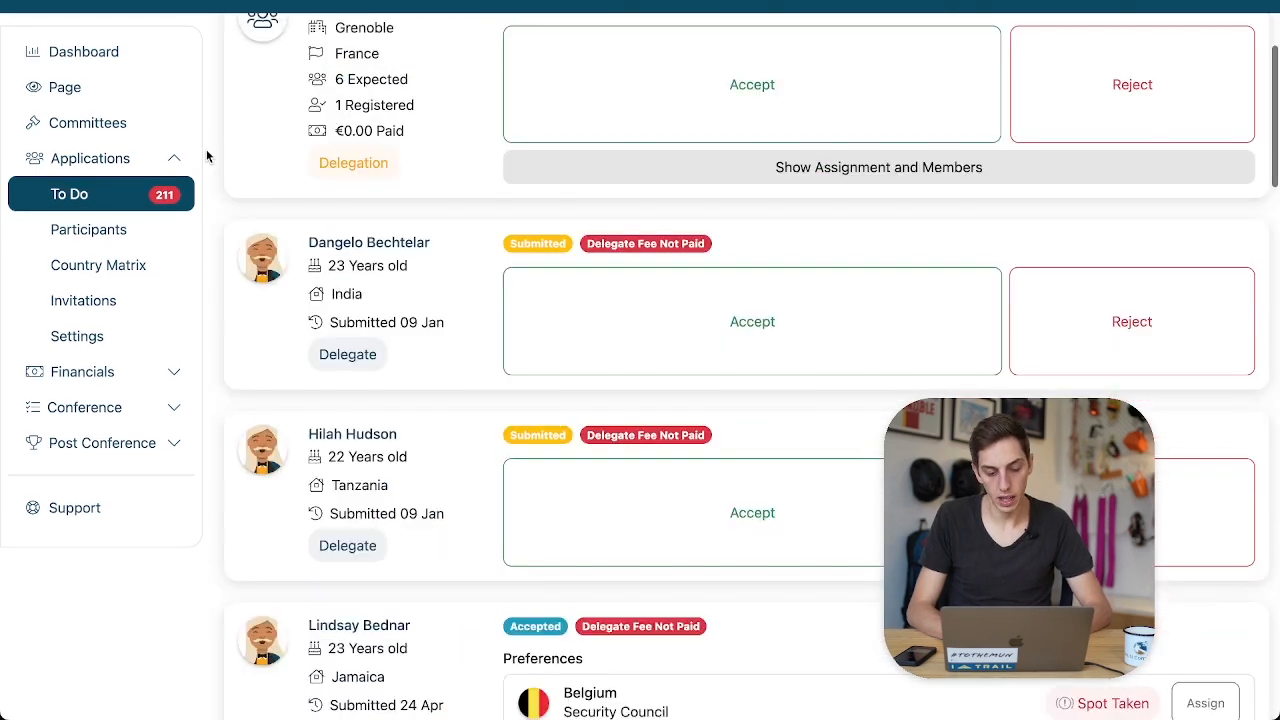
scroll(down, 3)
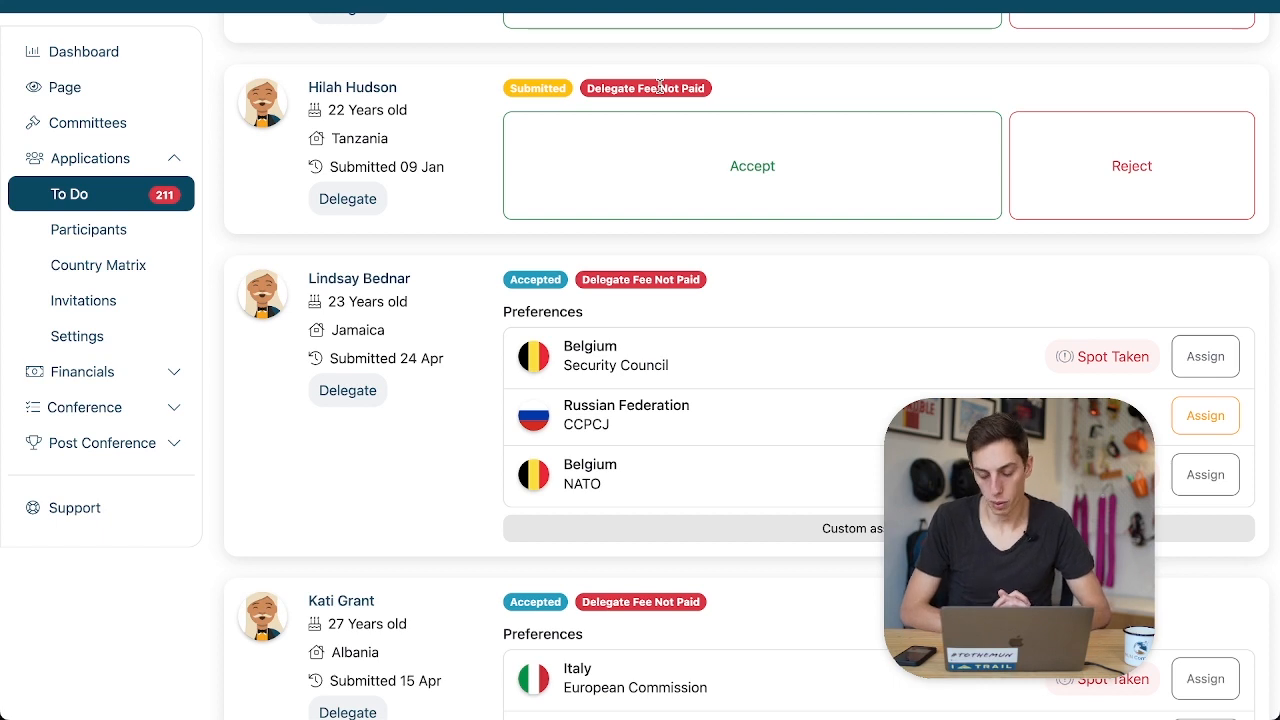
mouse_move(1077, 103)
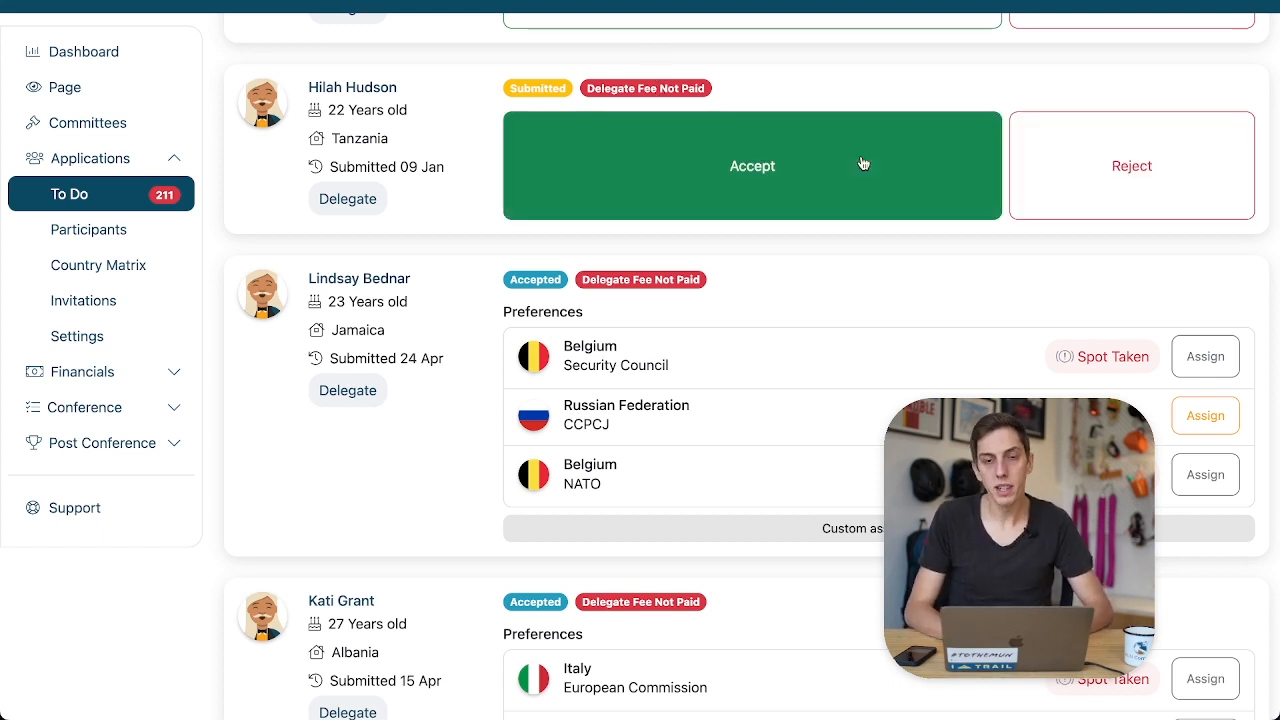
mouse_move(845, 168)
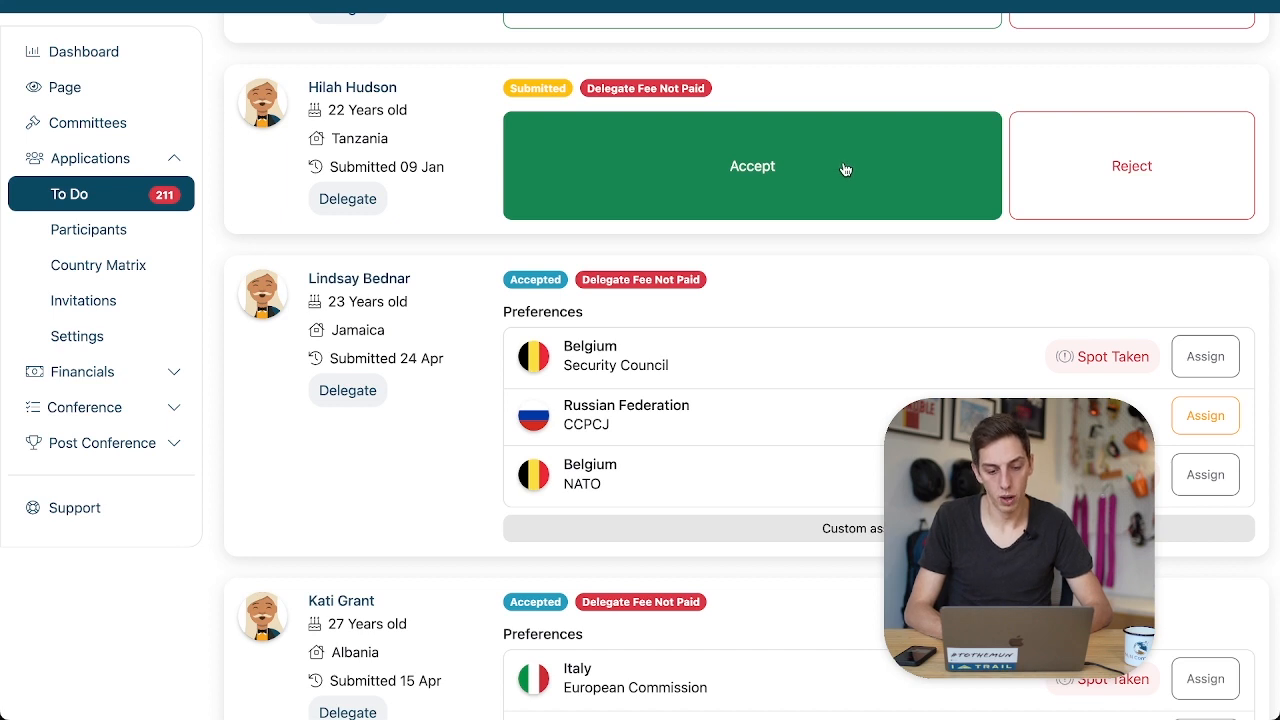
click(752, 166)
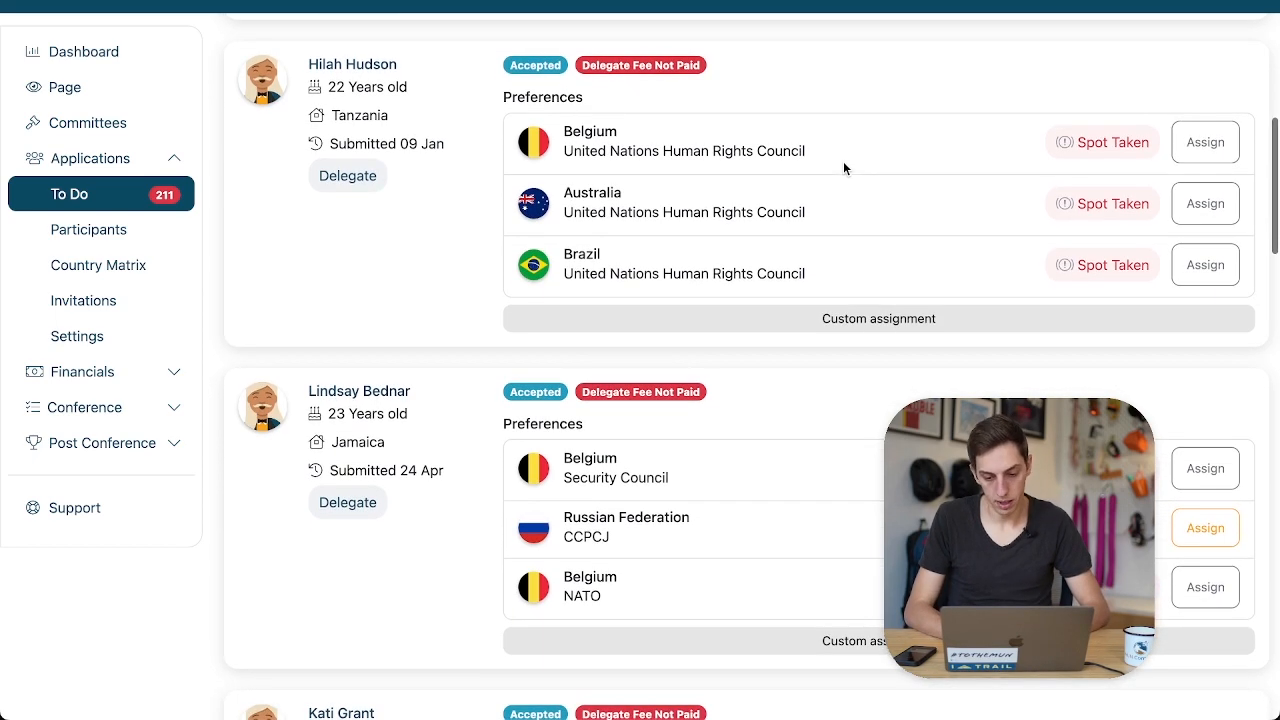
scroll(down, 3)
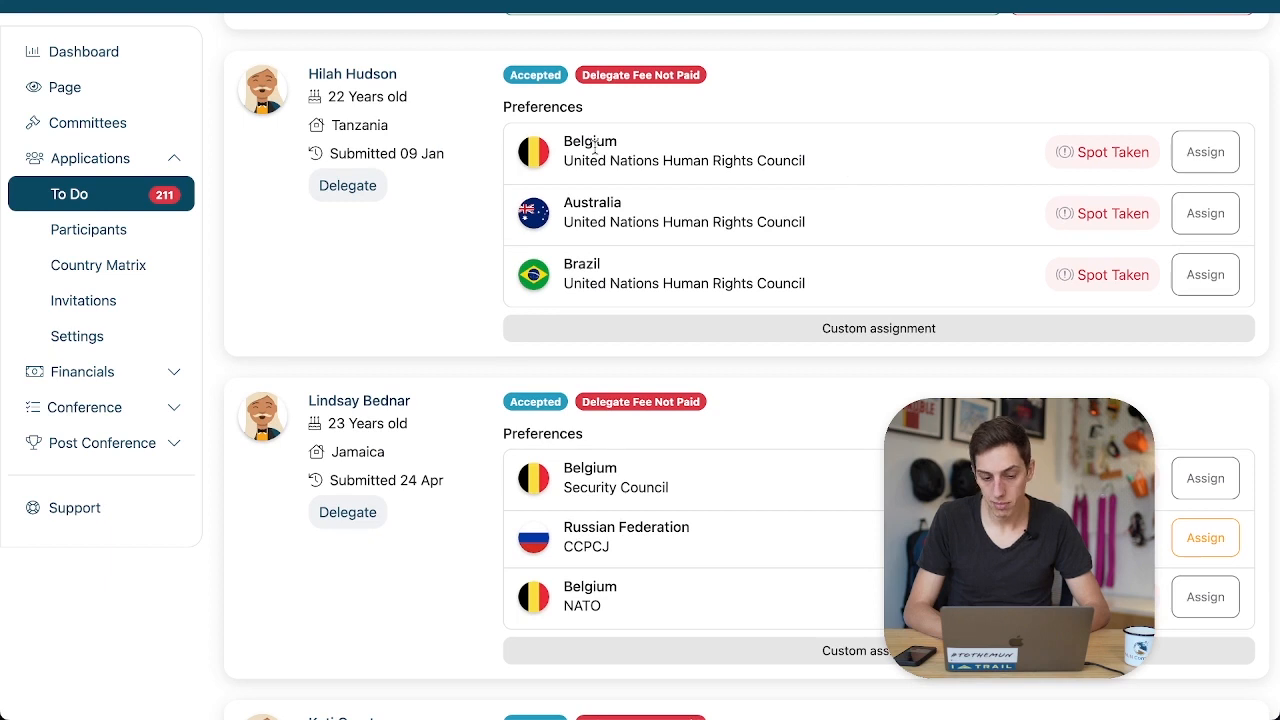
mouse_move(1095, 240)
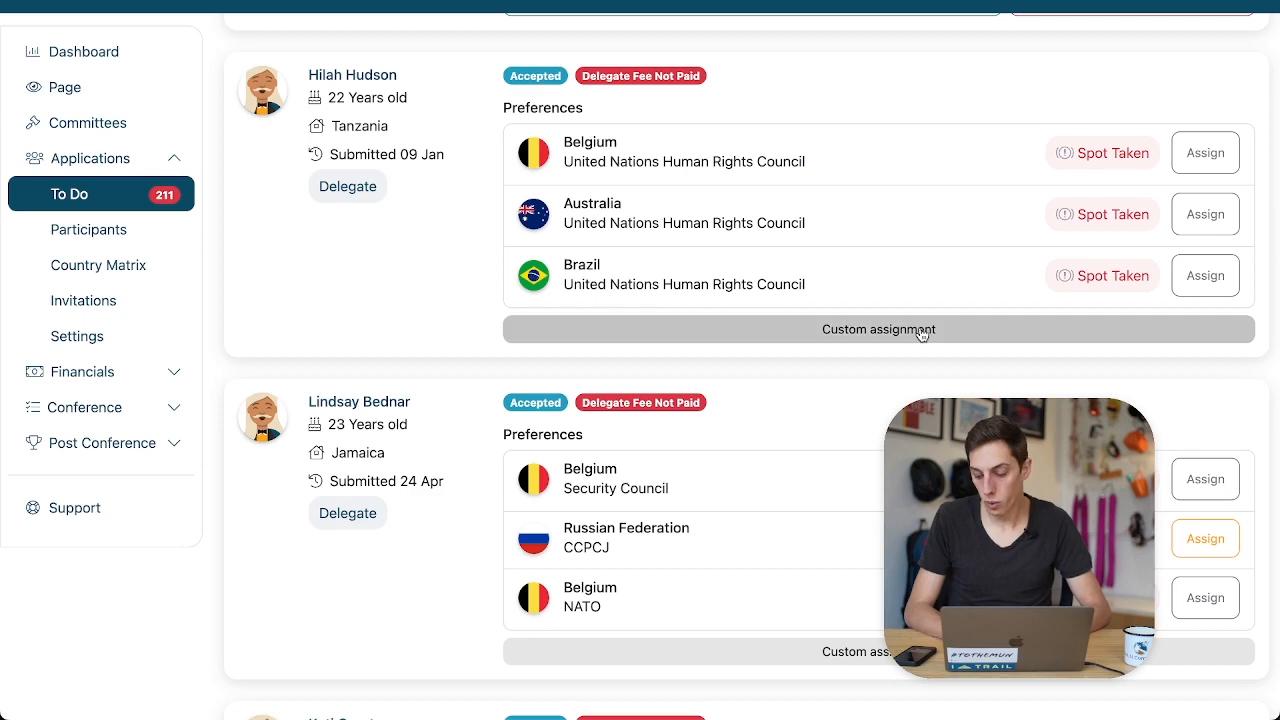
click(878, 329)
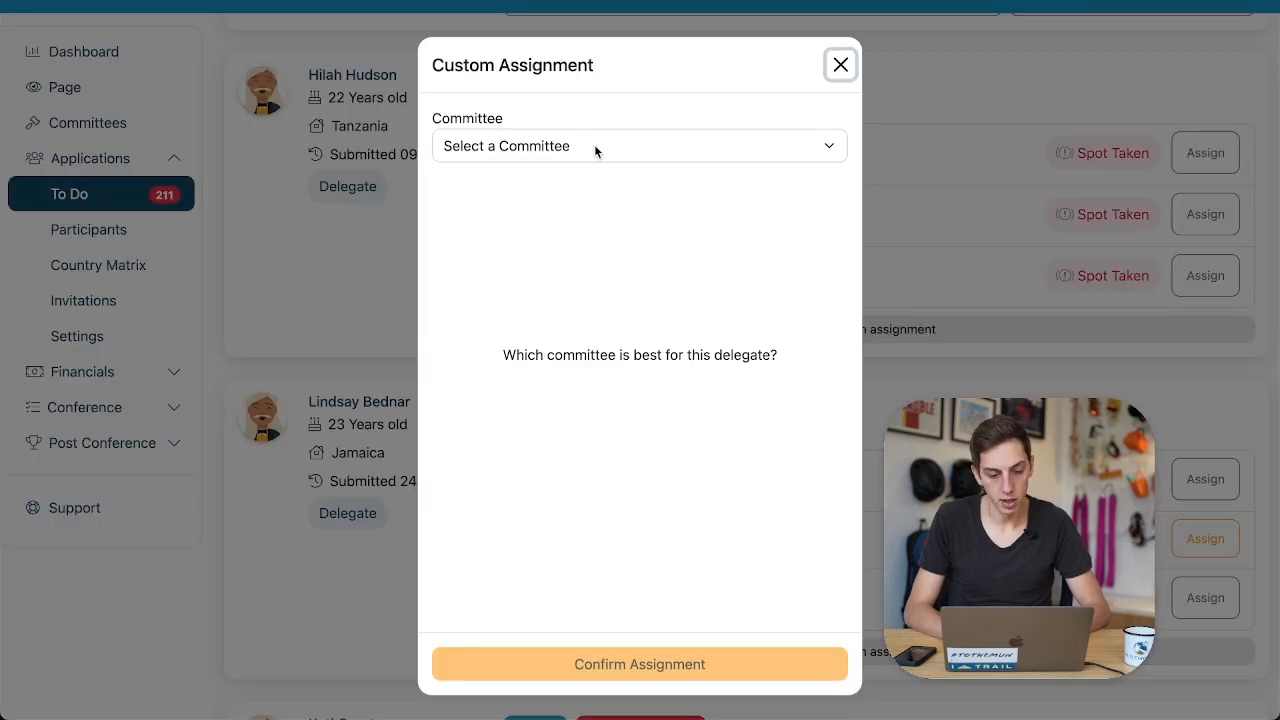
click(639, 145)
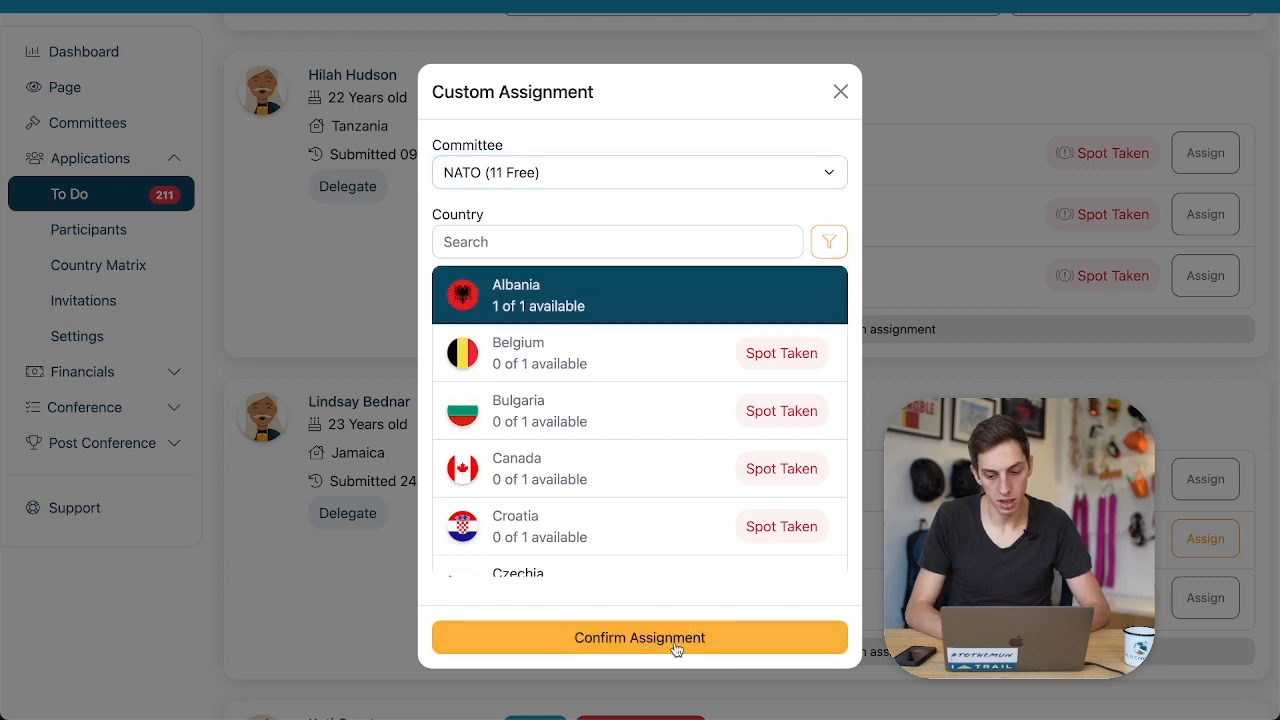
click(639, 637)
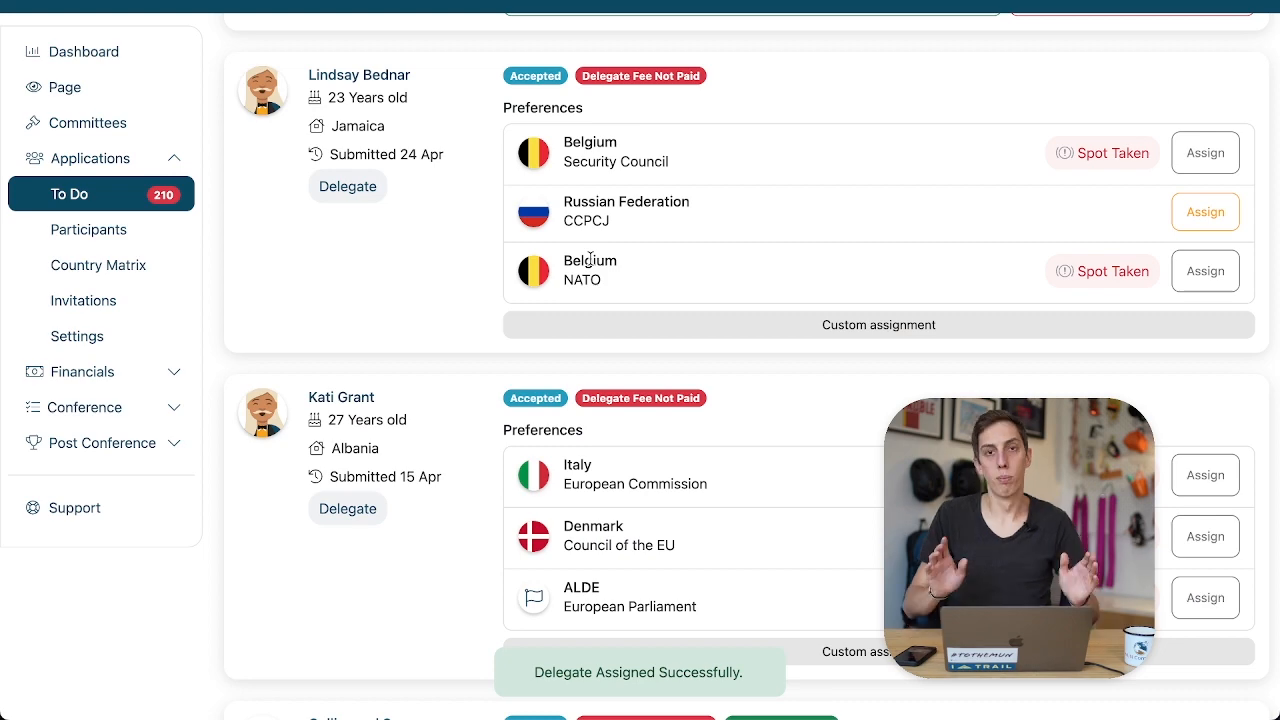
scroll(down, 3)
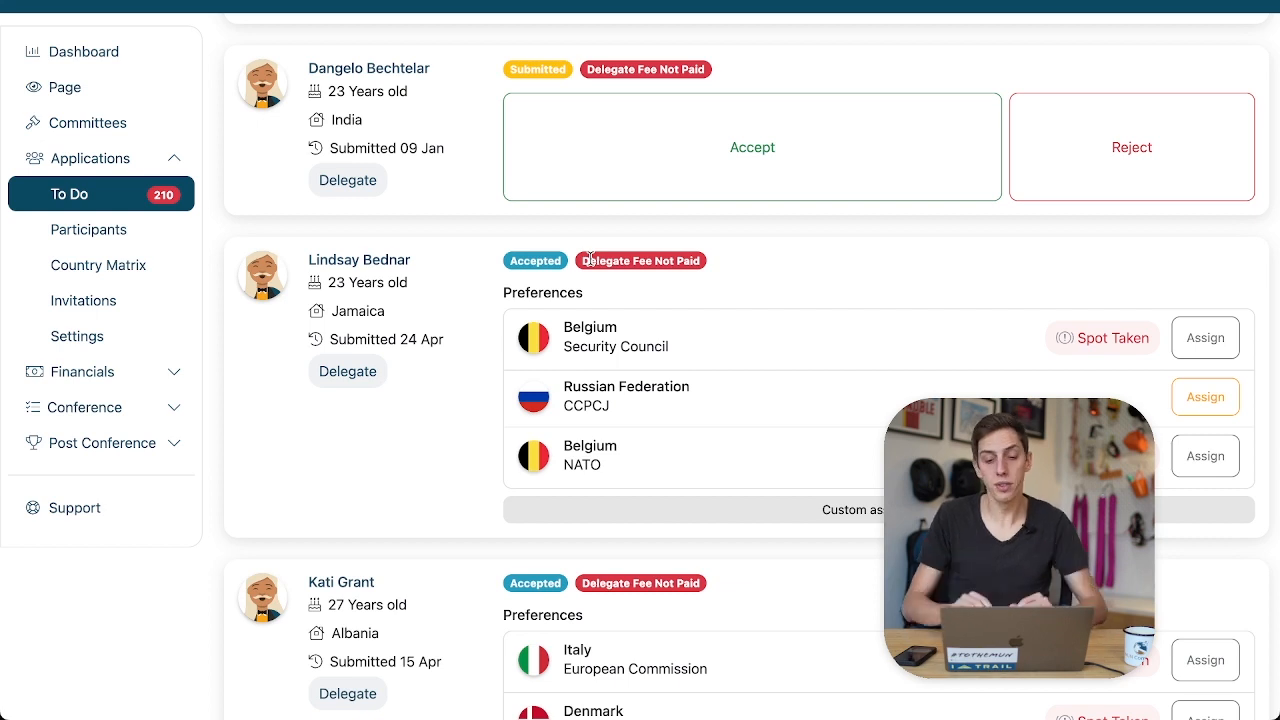
scroll(down, 3)
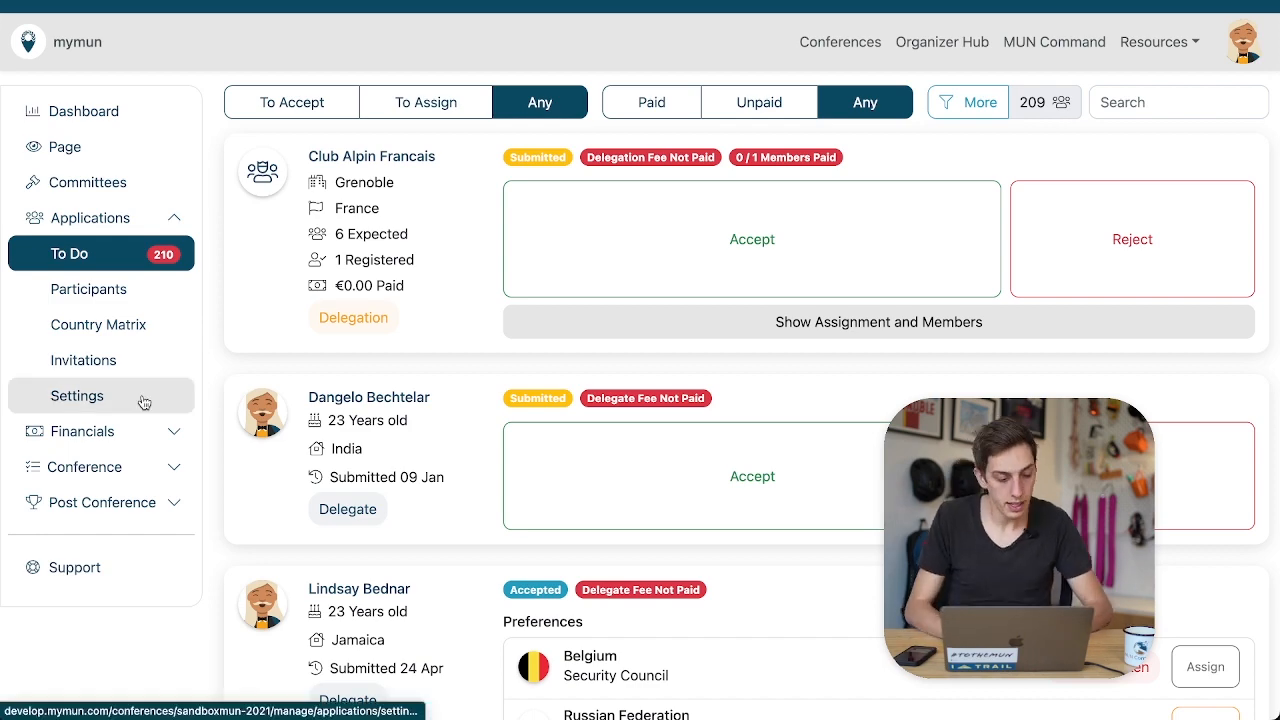
Set the Delegations Assignment Mode to Delegation Leaders Assign in application settings.
click(77, 395)
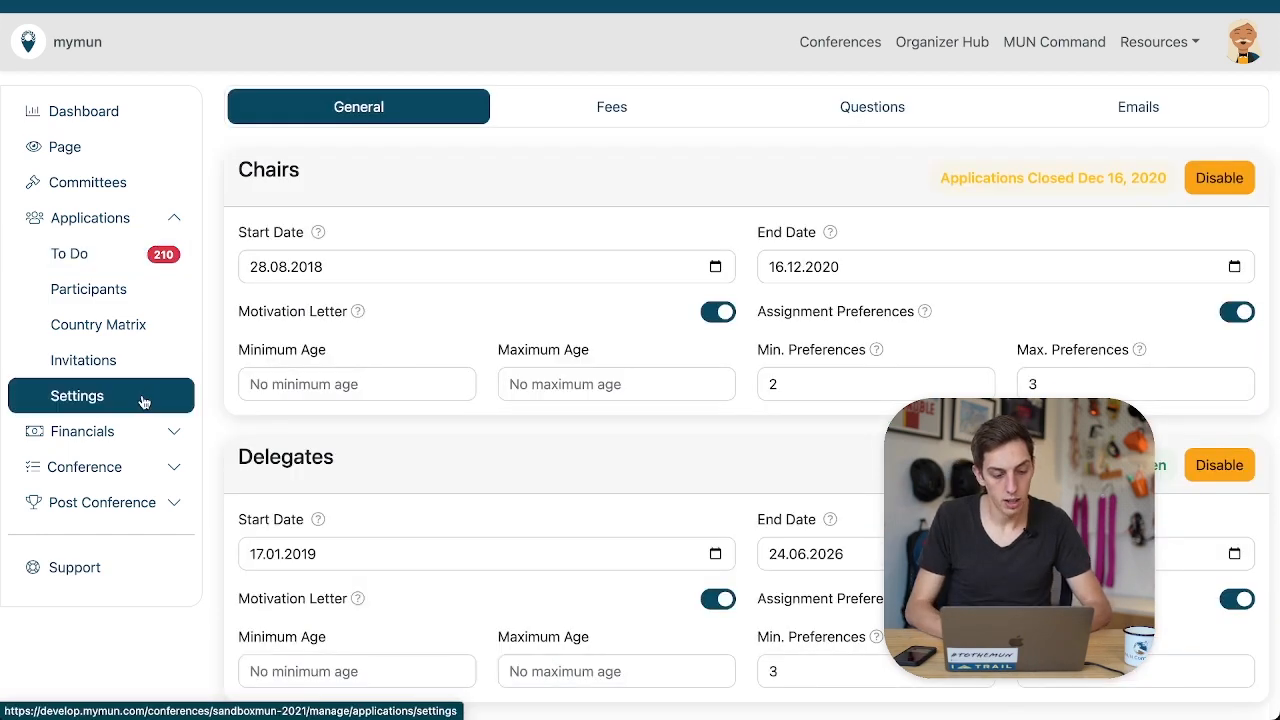
scroll(down, 3)
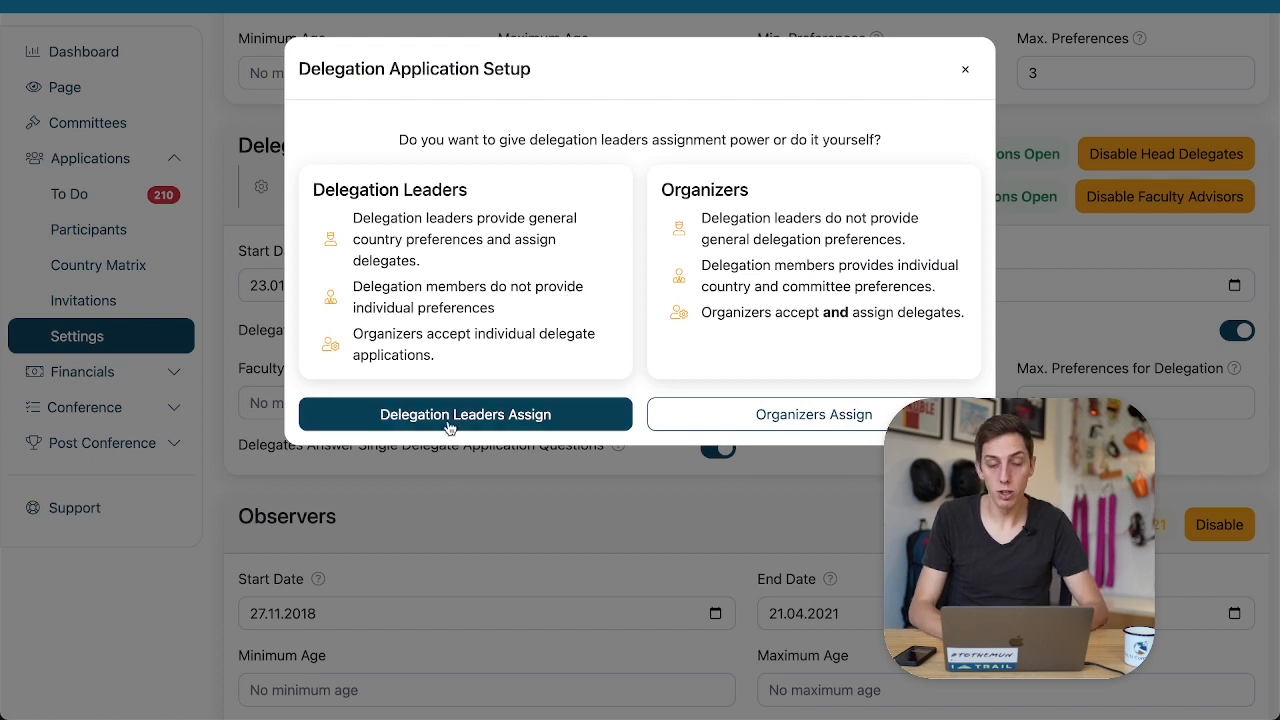
click(814, 414)
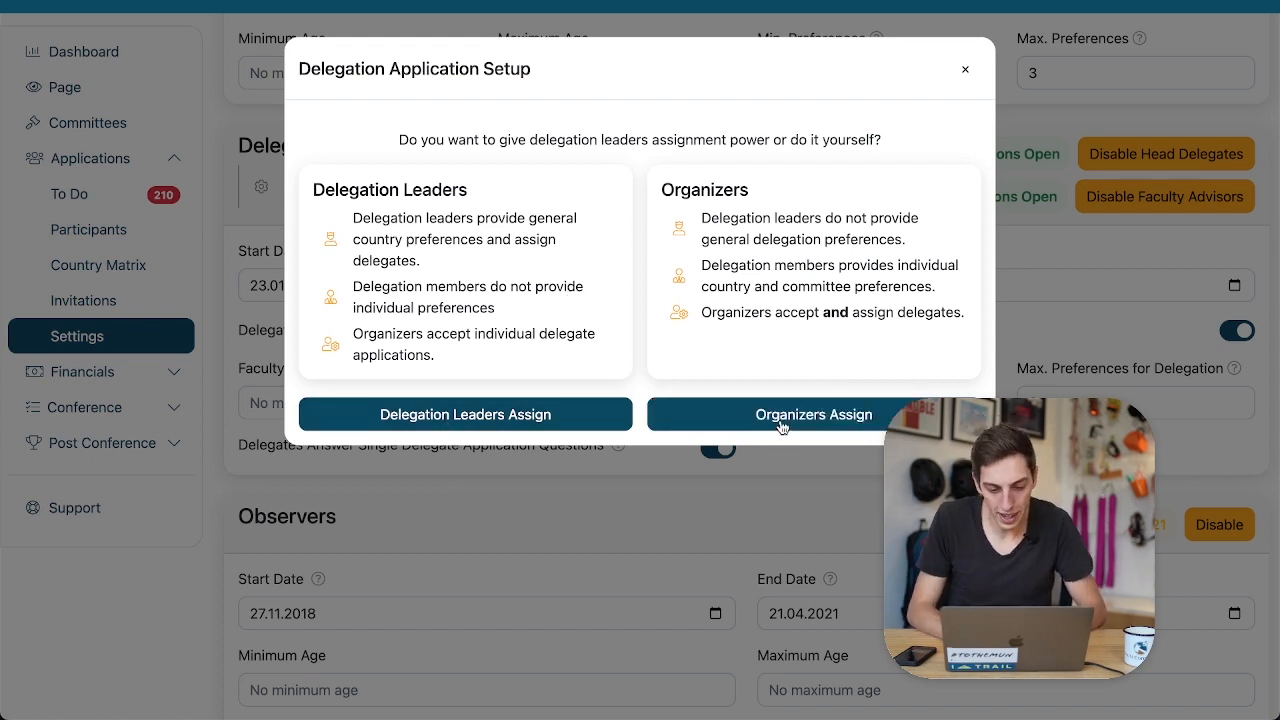
click(465, 413)
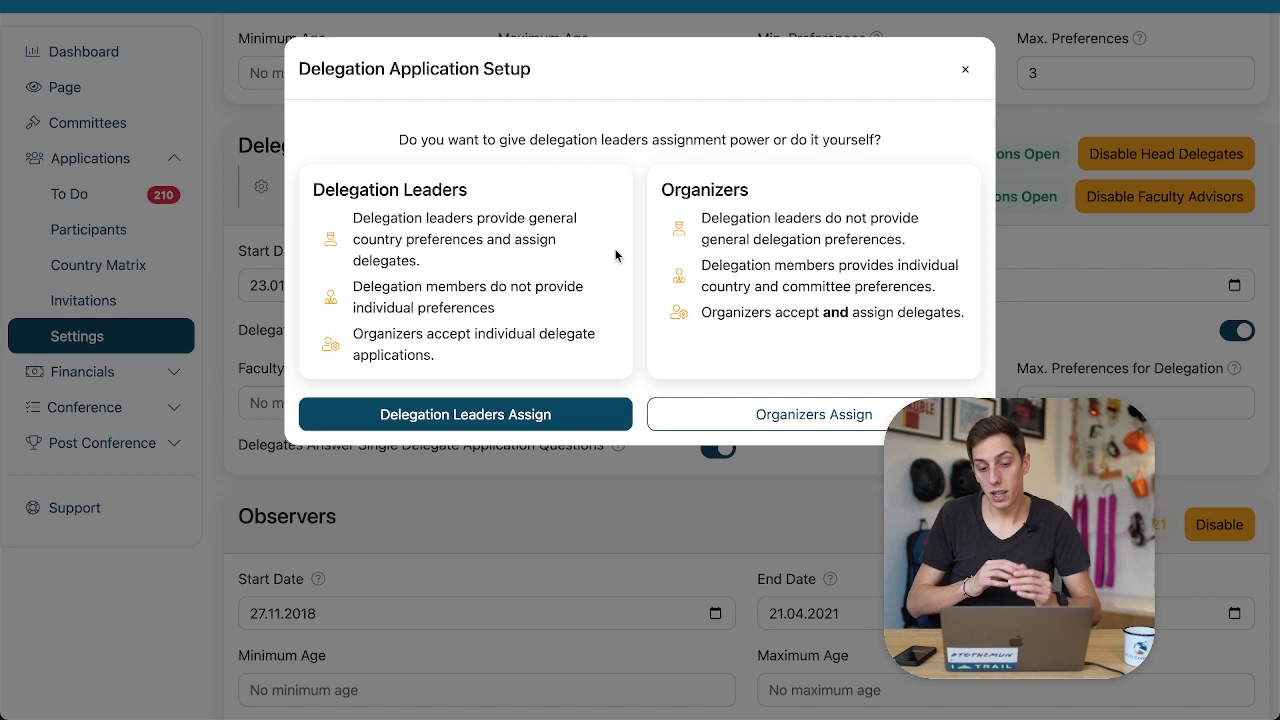
mouse_move(756, 318)
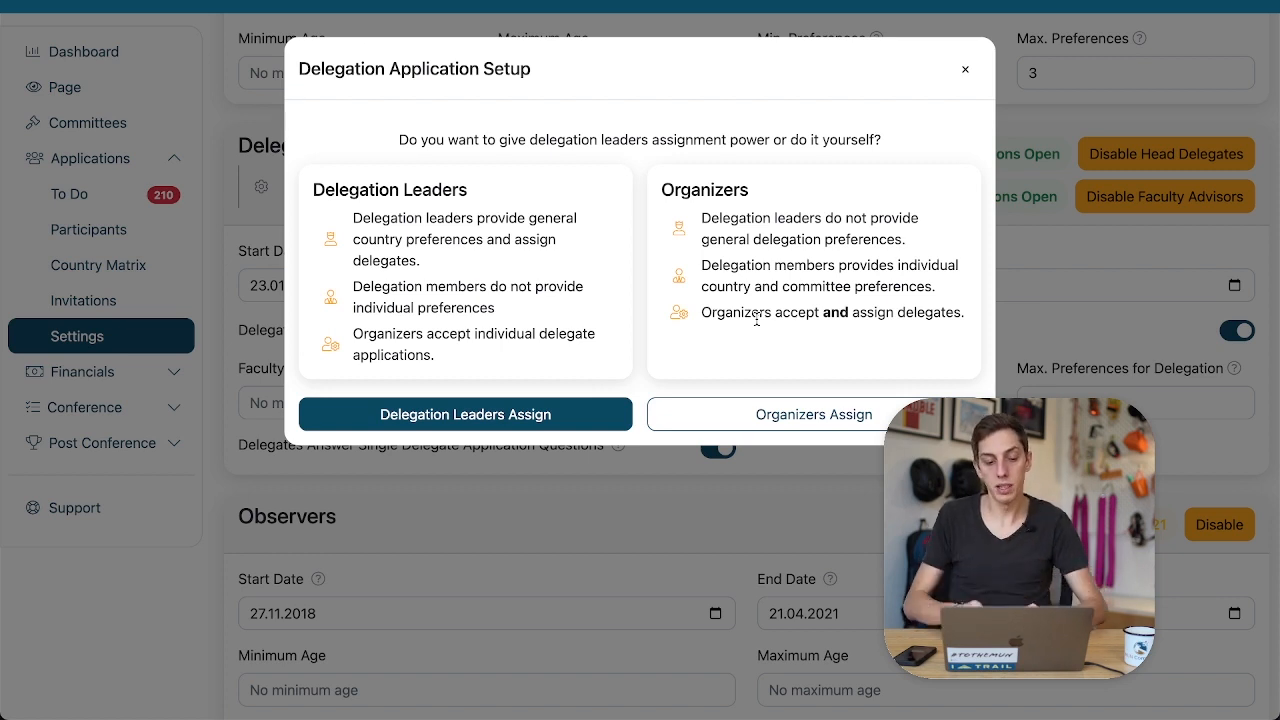
mouse_move(540, 233)
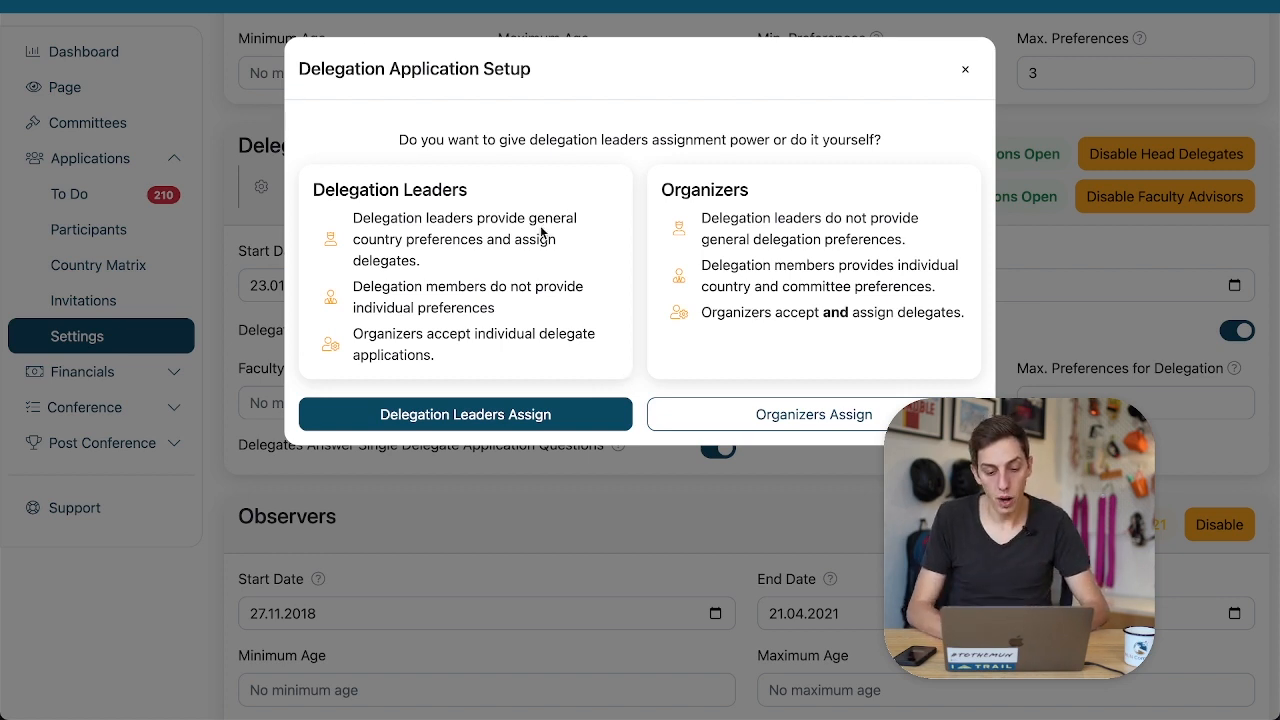
mouse_move(476, 330)
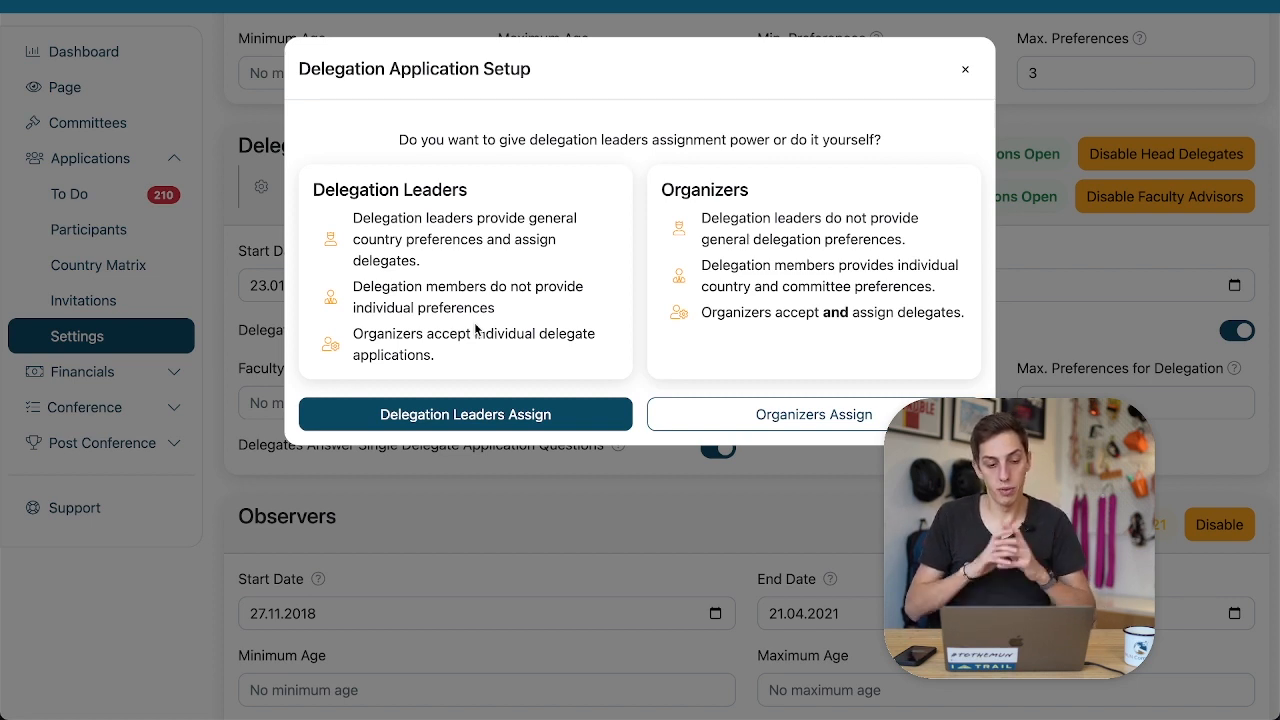
mouse_move(424, 407)
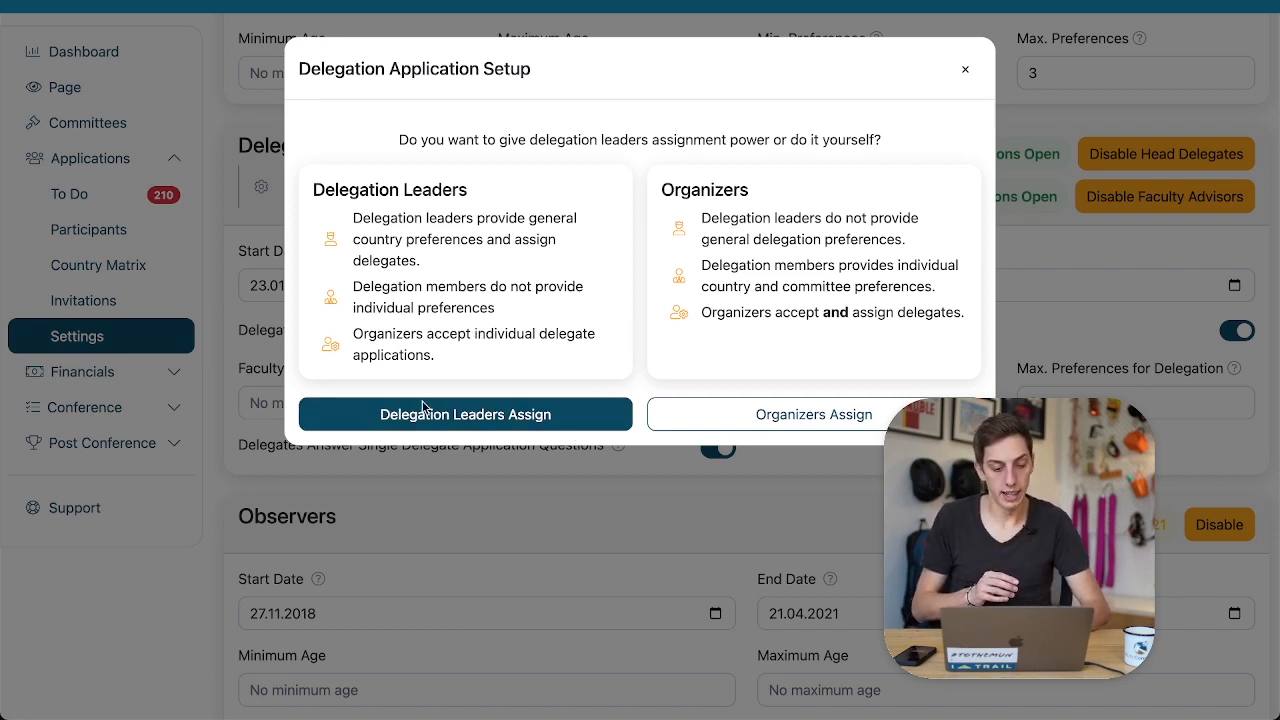
click(464, 413)
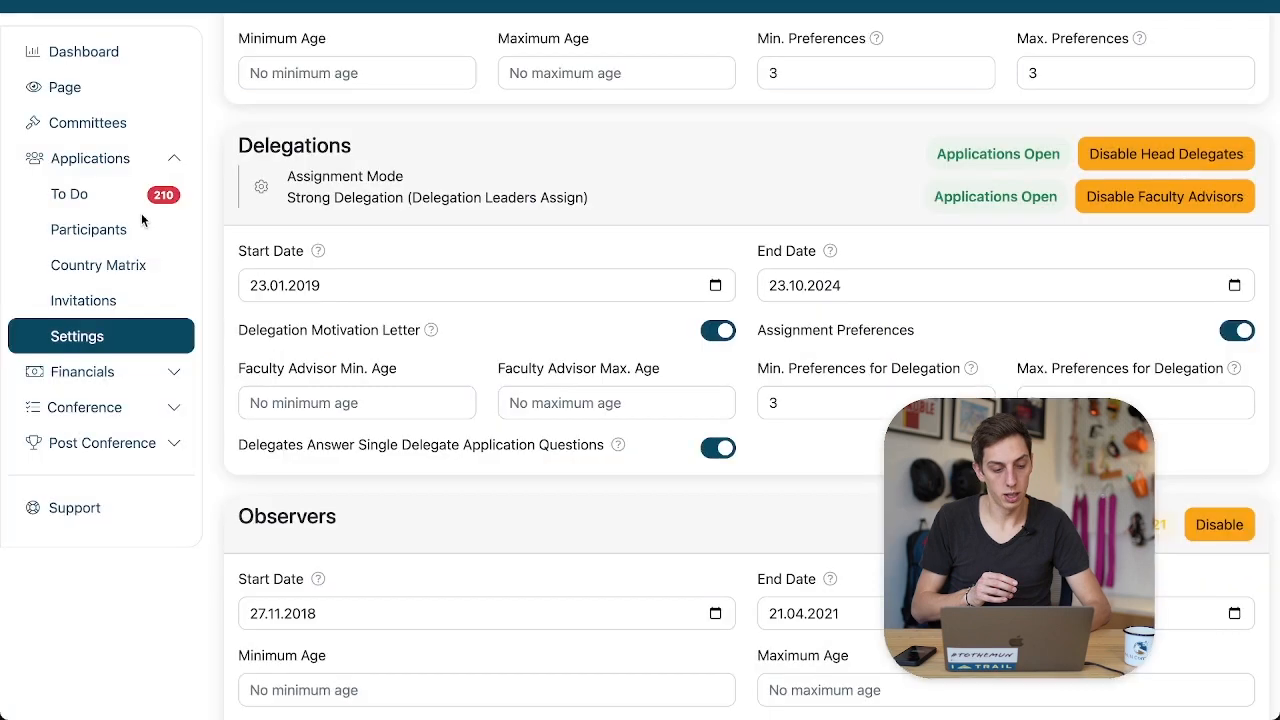
Accept the Club Alpin Francais delegation application and show its assignments and members.
click(69, 194)
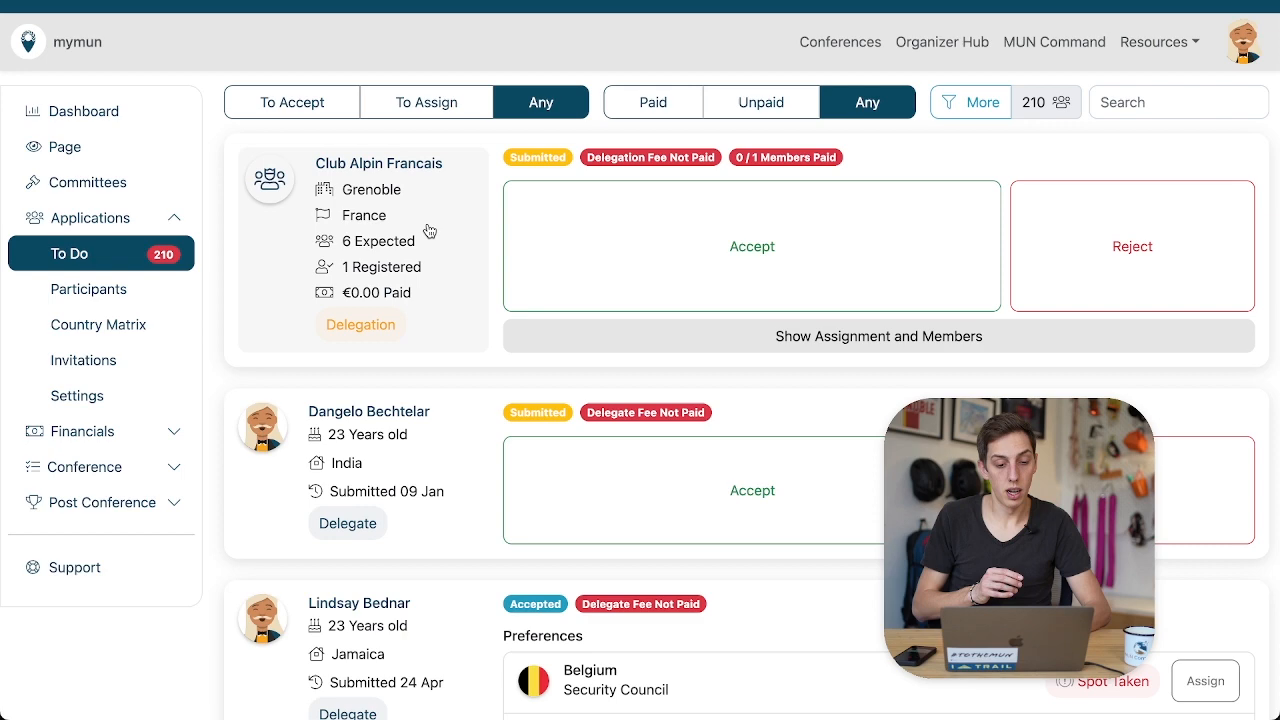
click(751, 246)
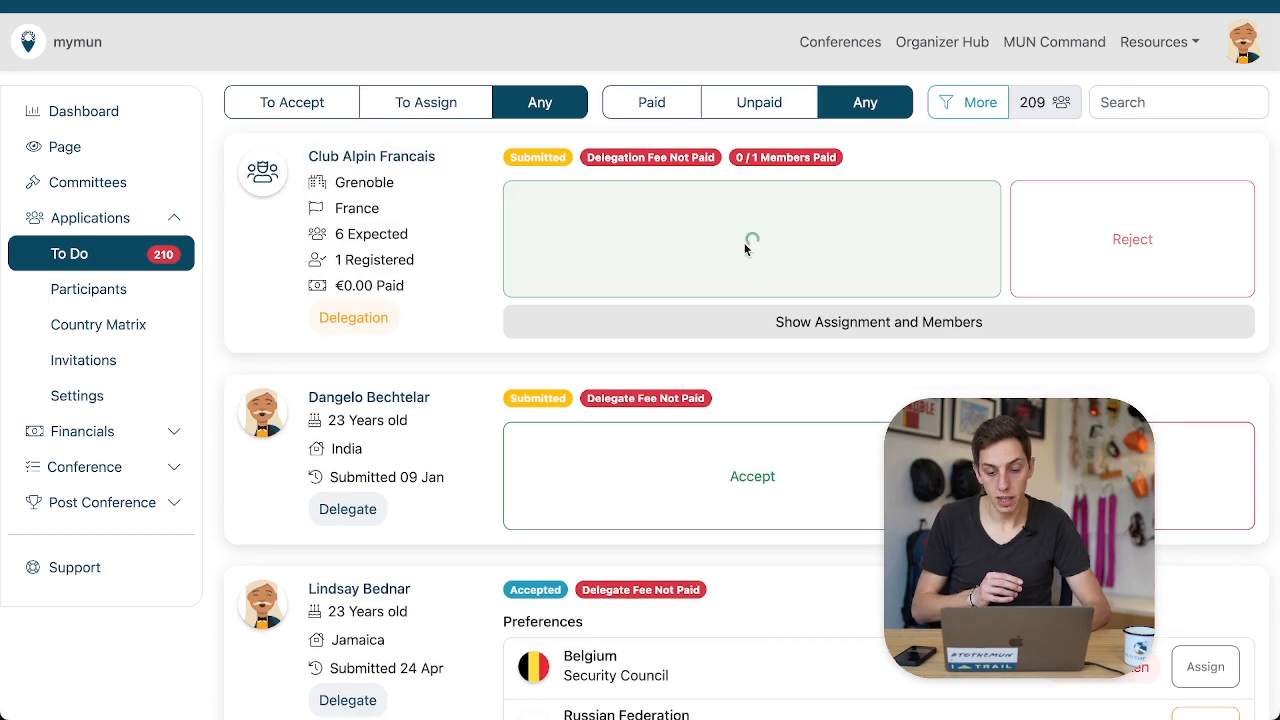
click(750, 238)
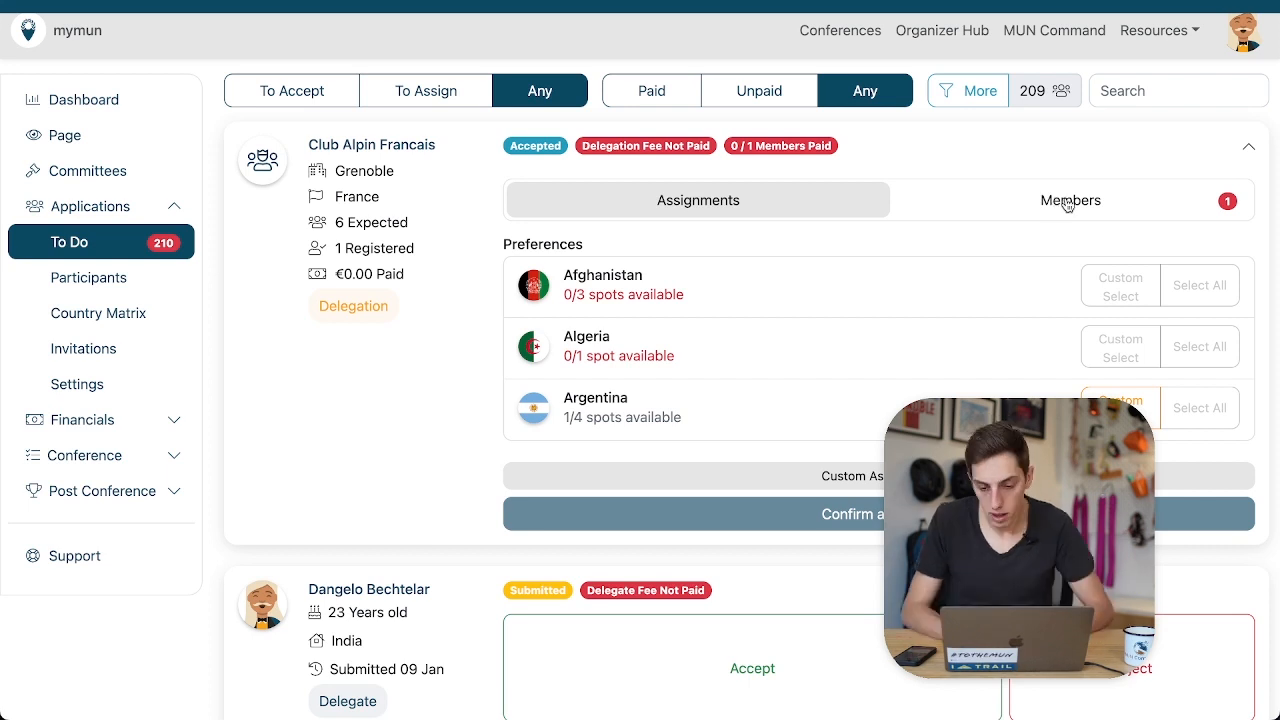
click(1070, 200)
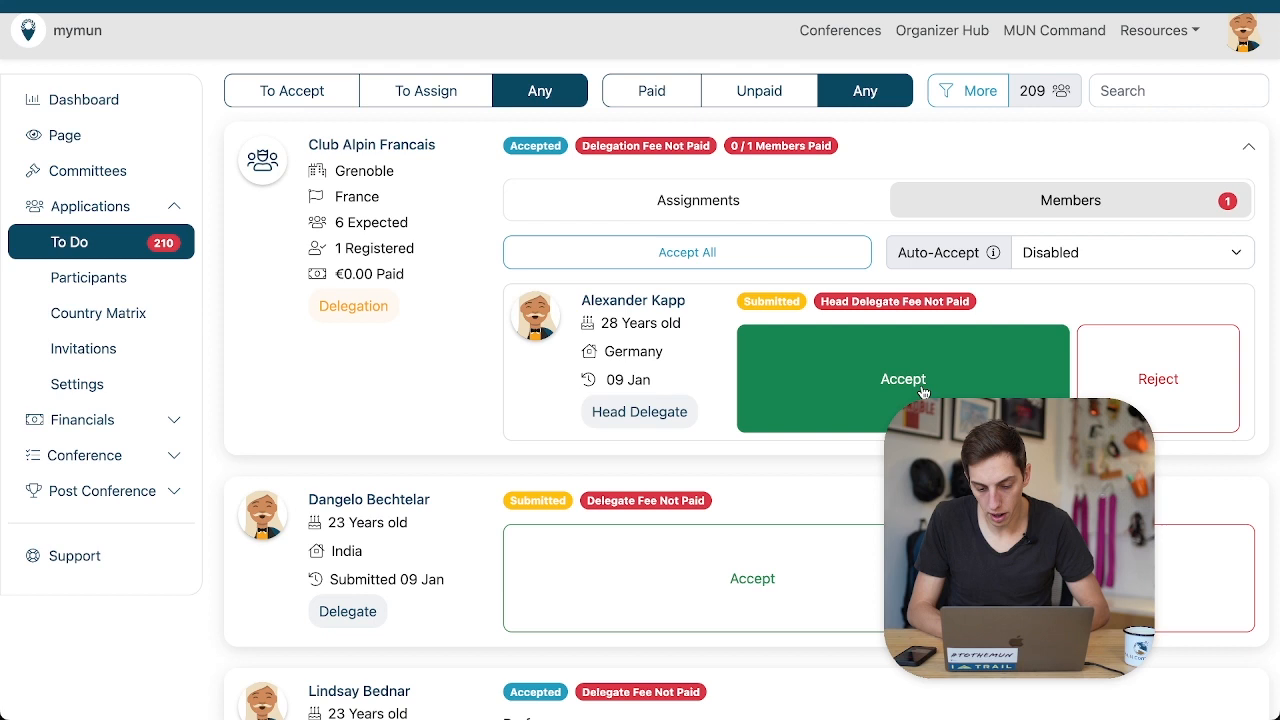
click(902, 378)
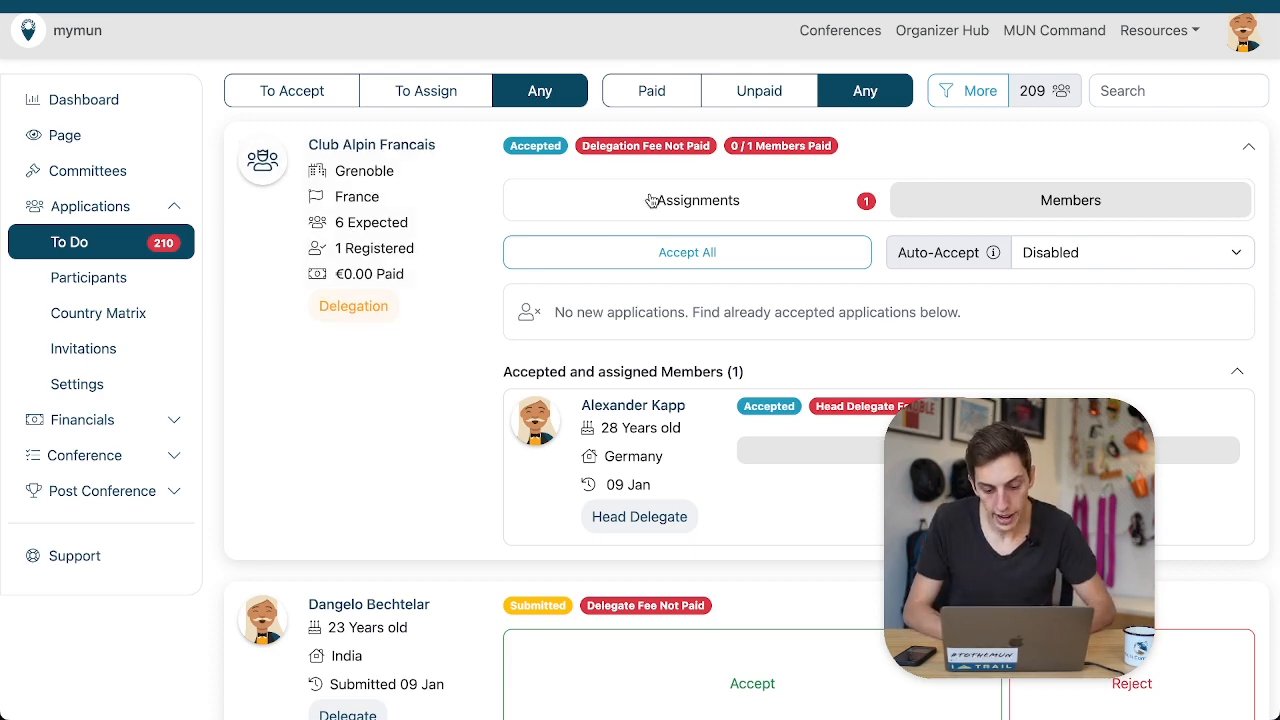
click(697, 199)
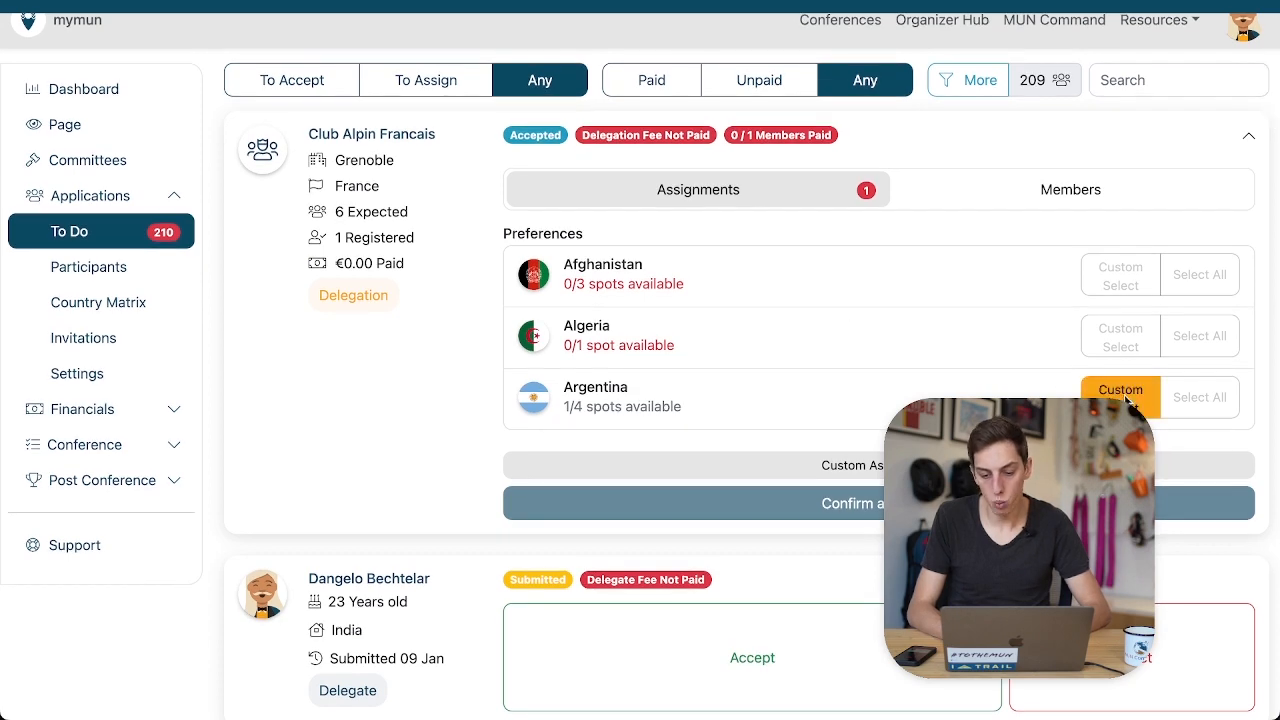
Custom-select Argentina in WTO for Club Alpin Francais and send the assignment.
click(1120, 390)
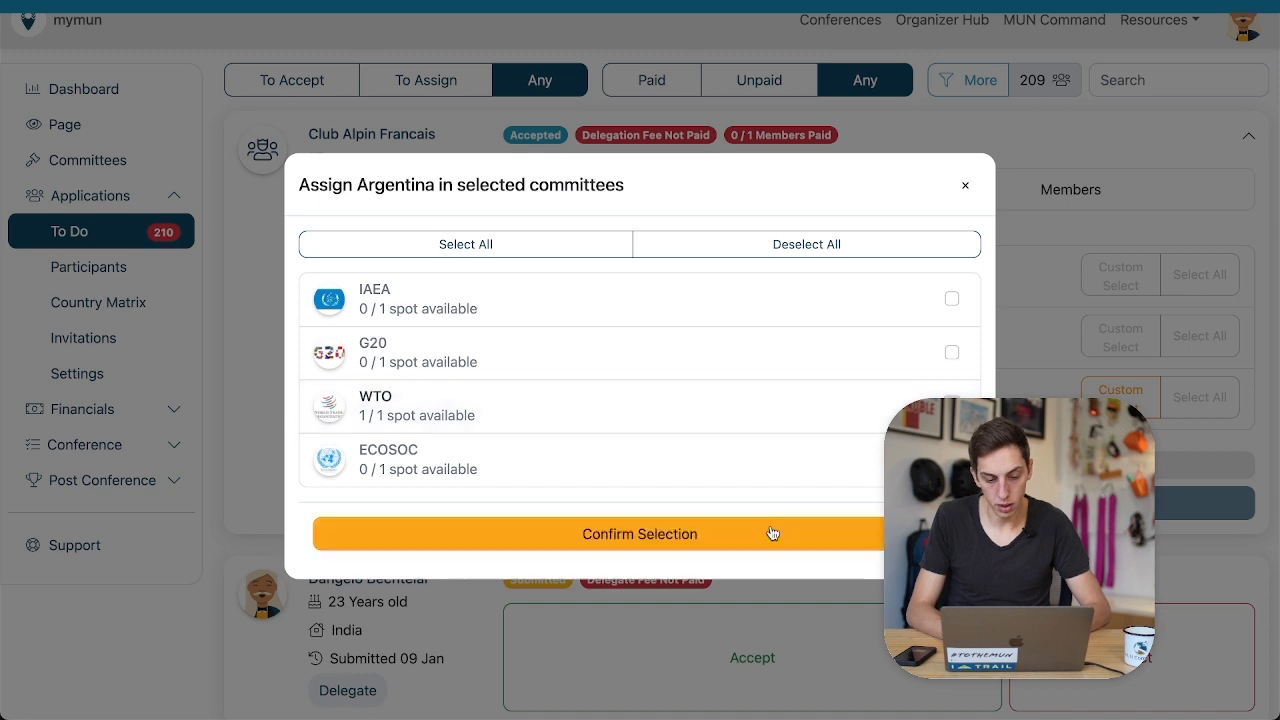
click(639, 533)
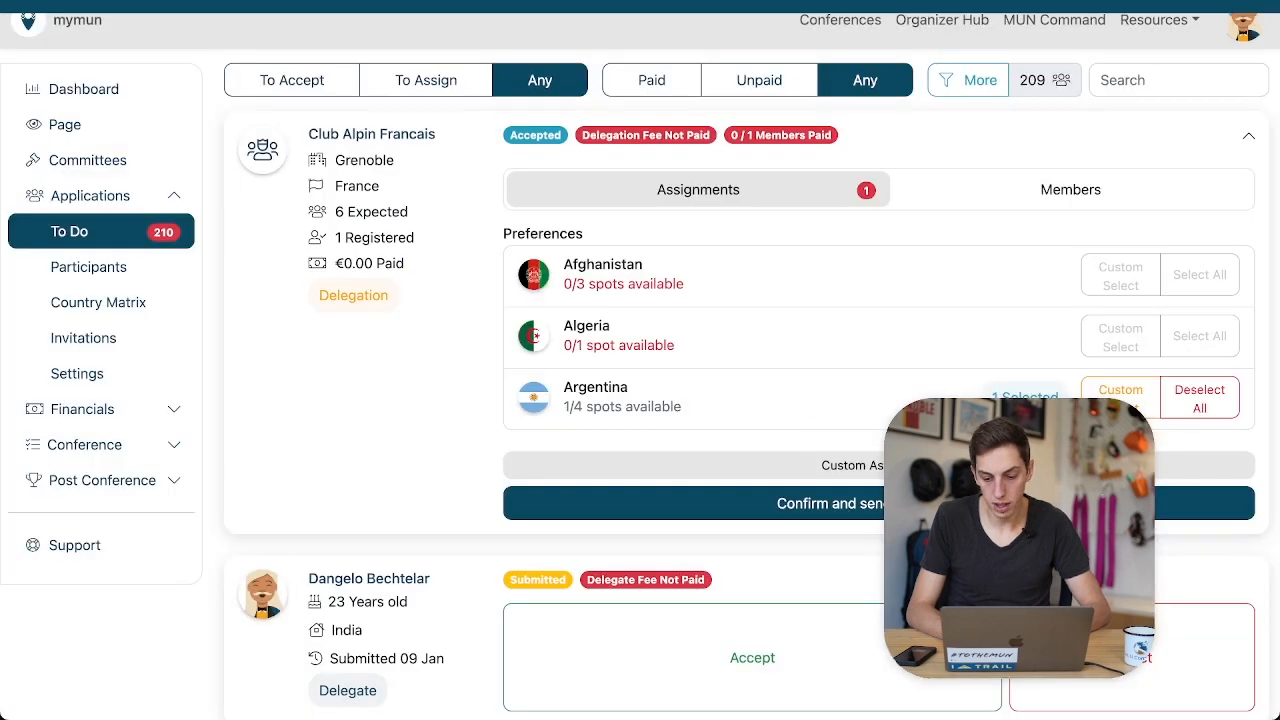
click(830, 503)
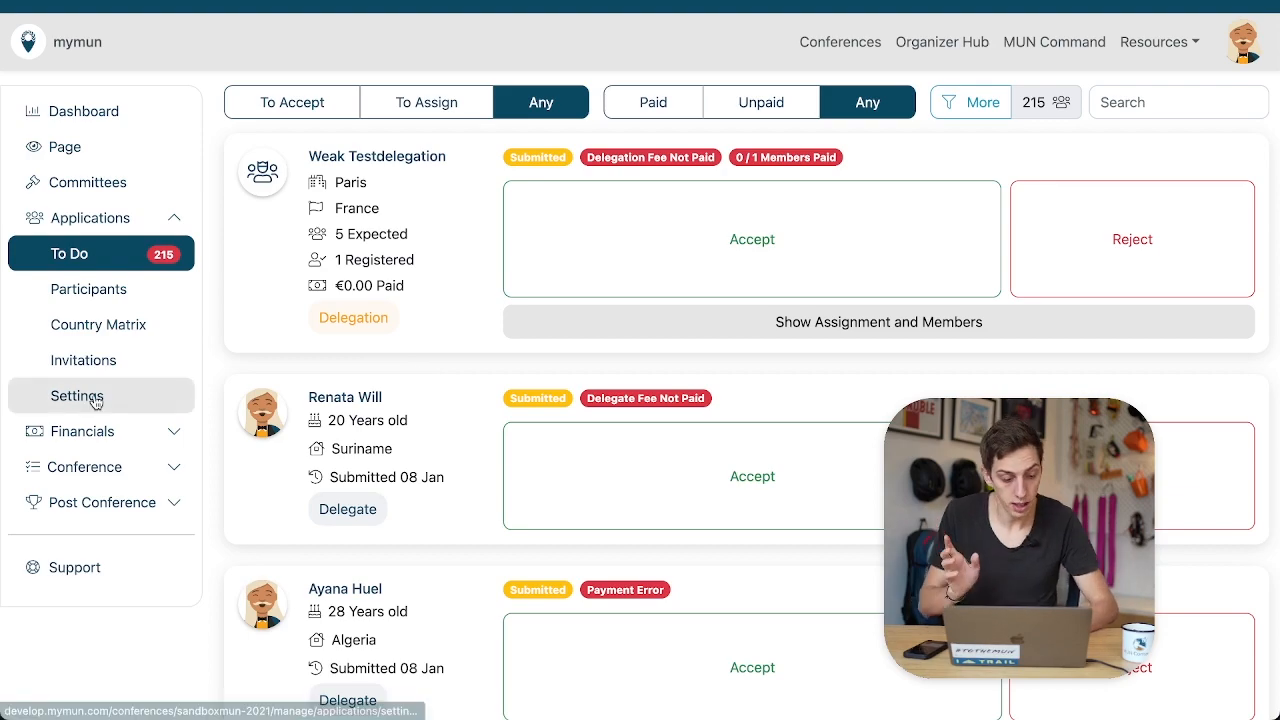
click(77, 395)
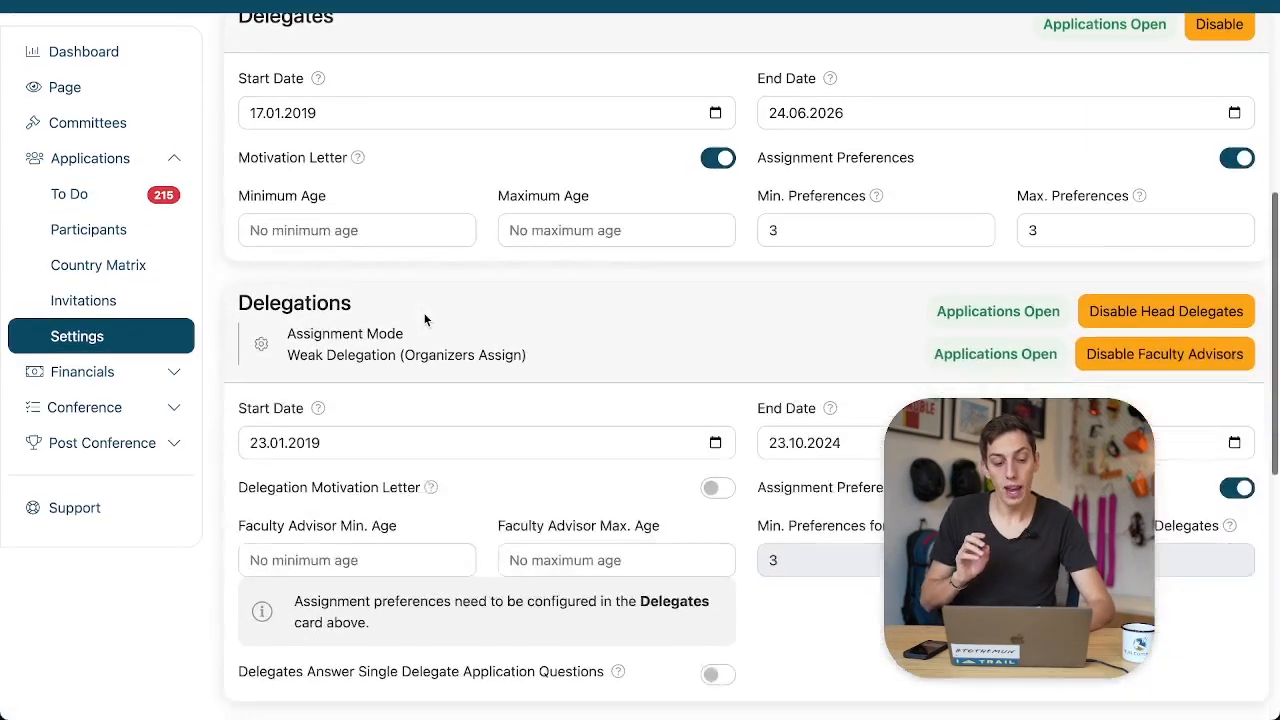
scroll(down, 3)
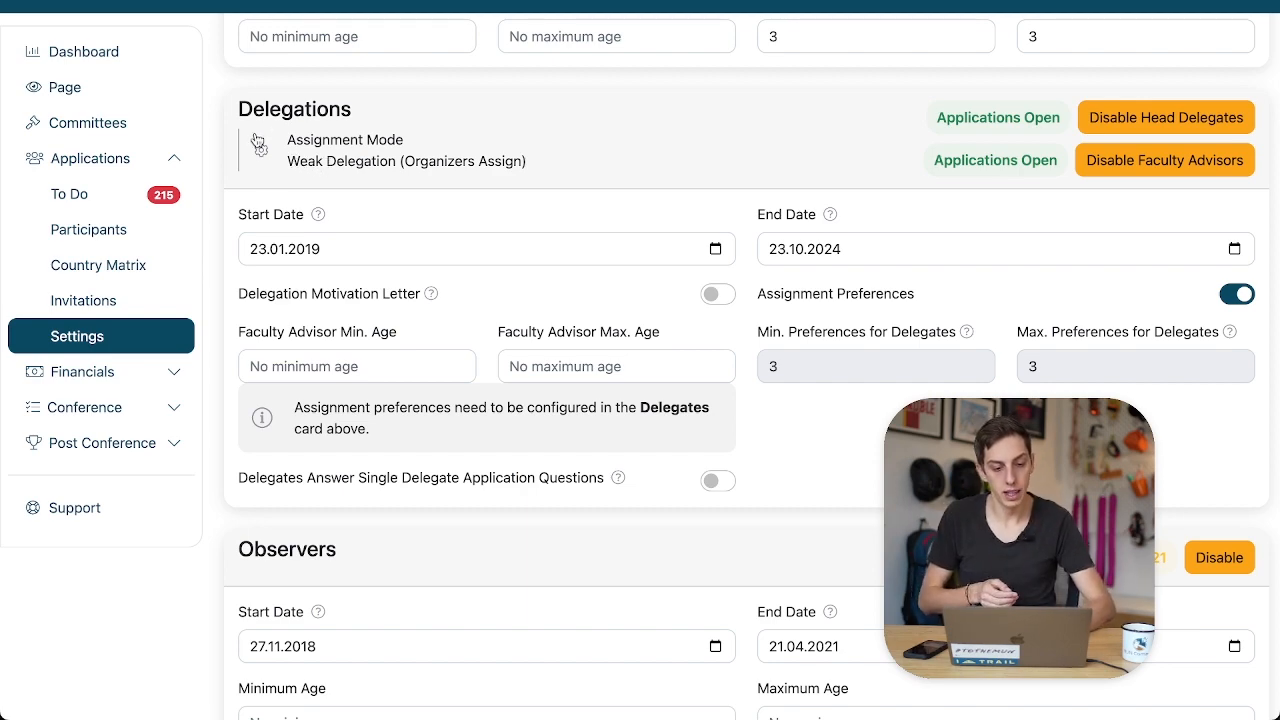
click(258, 148)
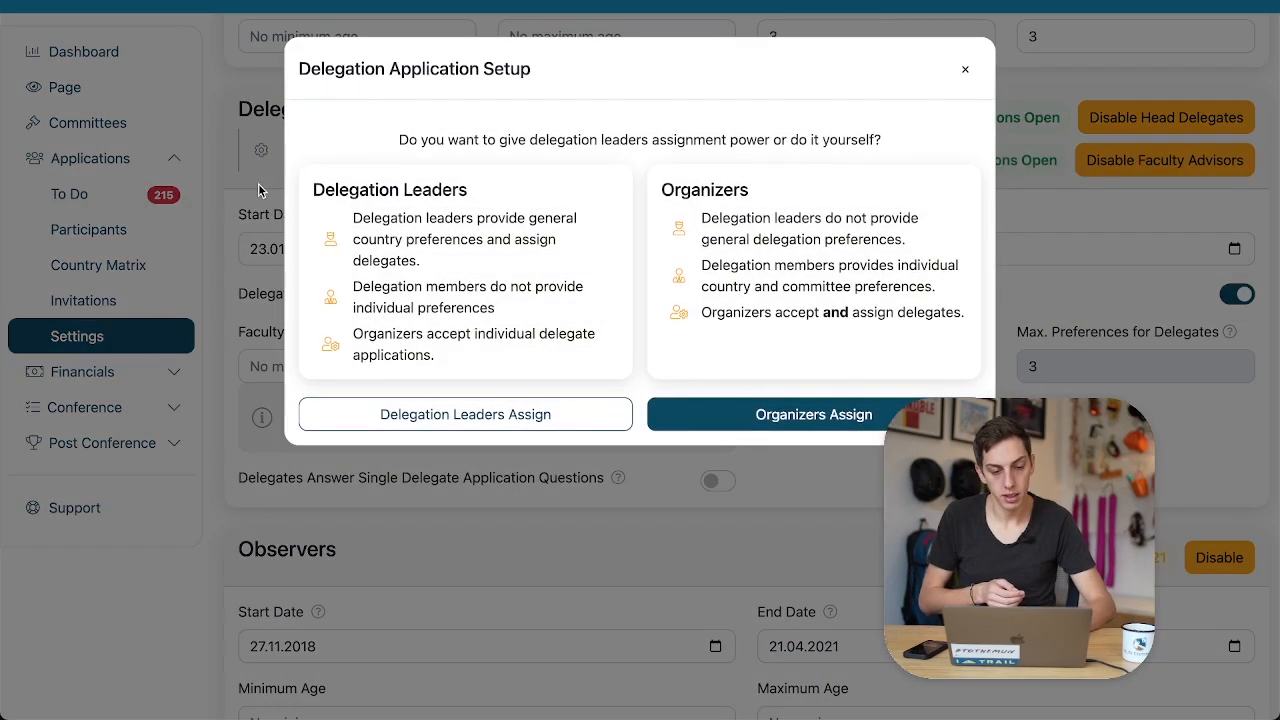
click(814, 414)
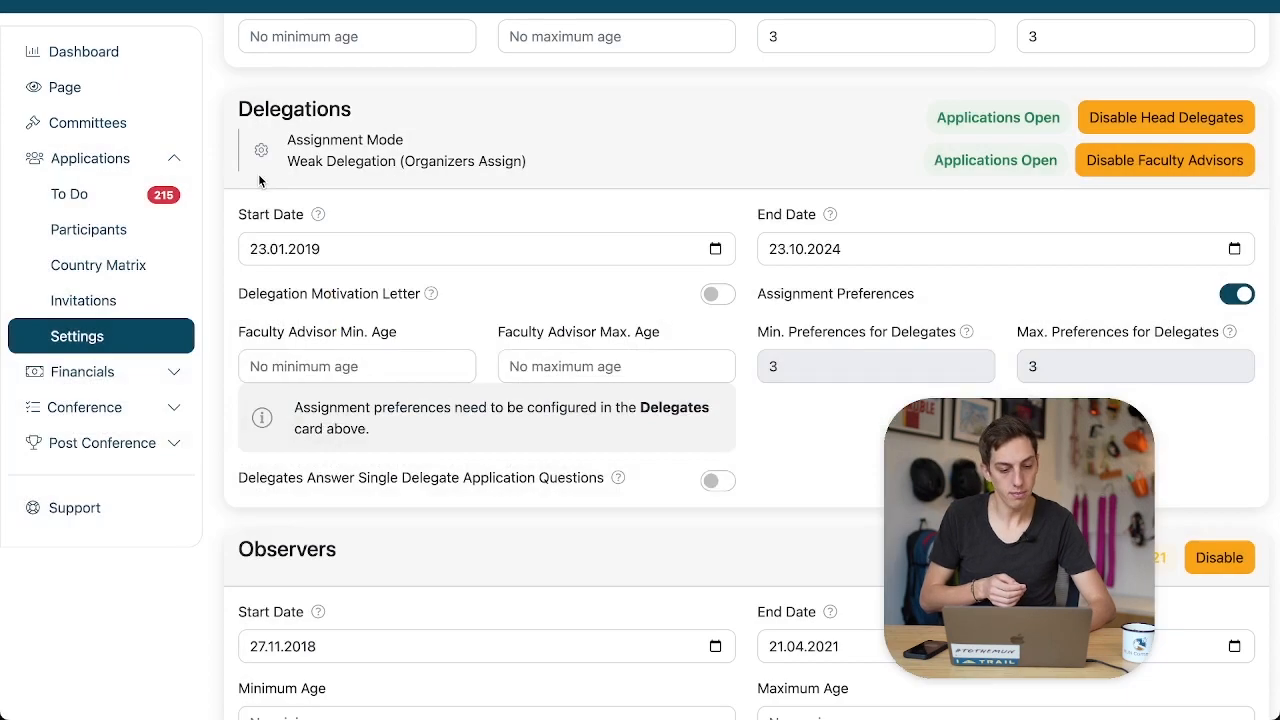
click(69, 194)
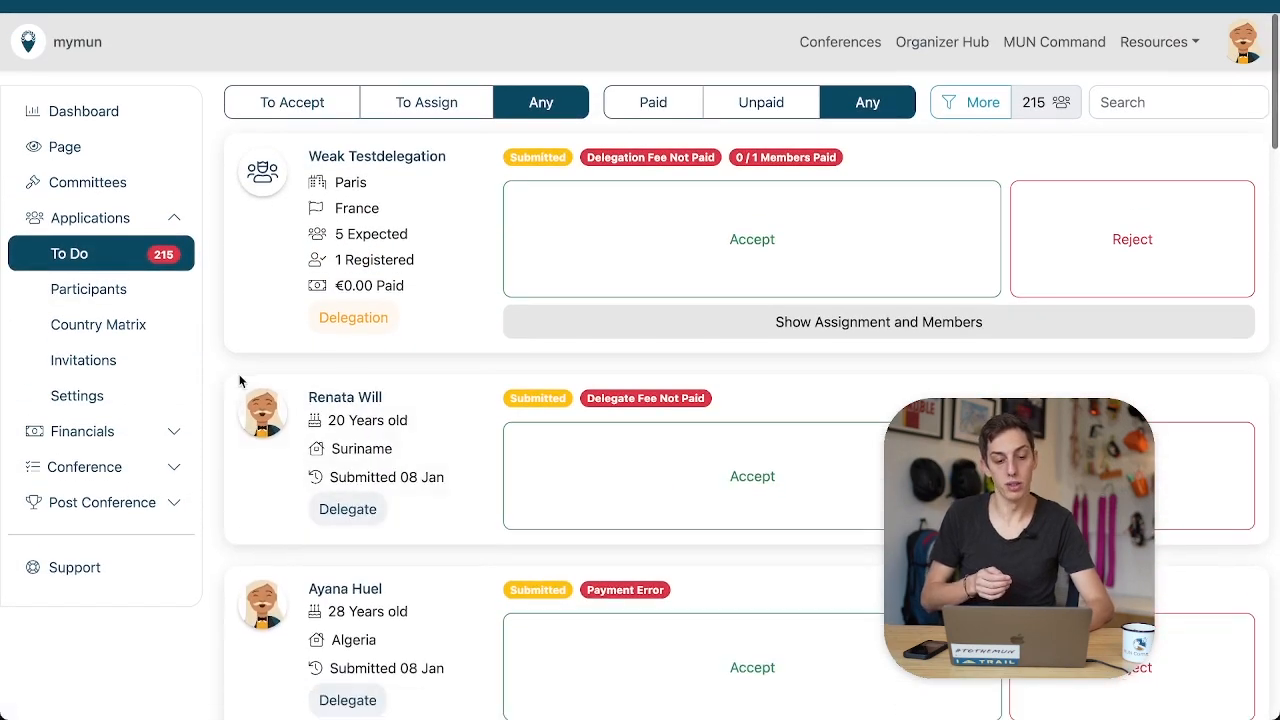
mouse_move(208, 371)
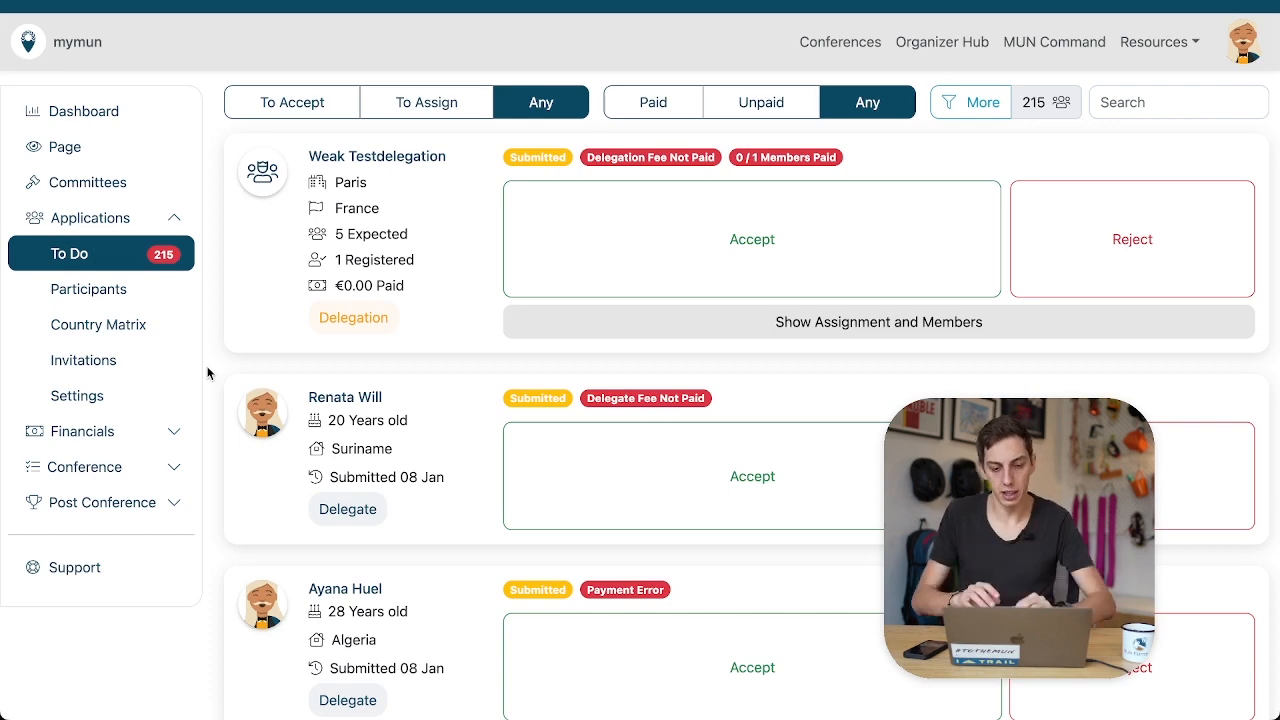
Accept the Weak Testdelegation card in the To Do list.
click(751, 239)
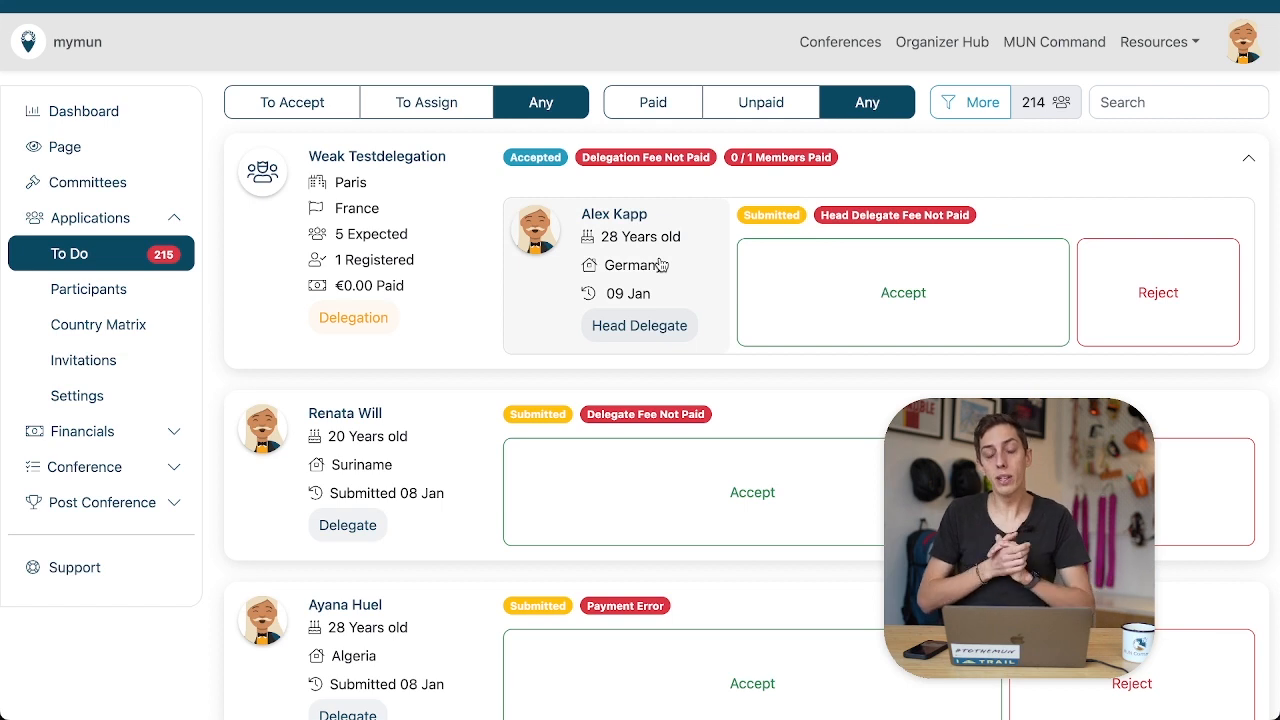
mouse_move(628, 197)
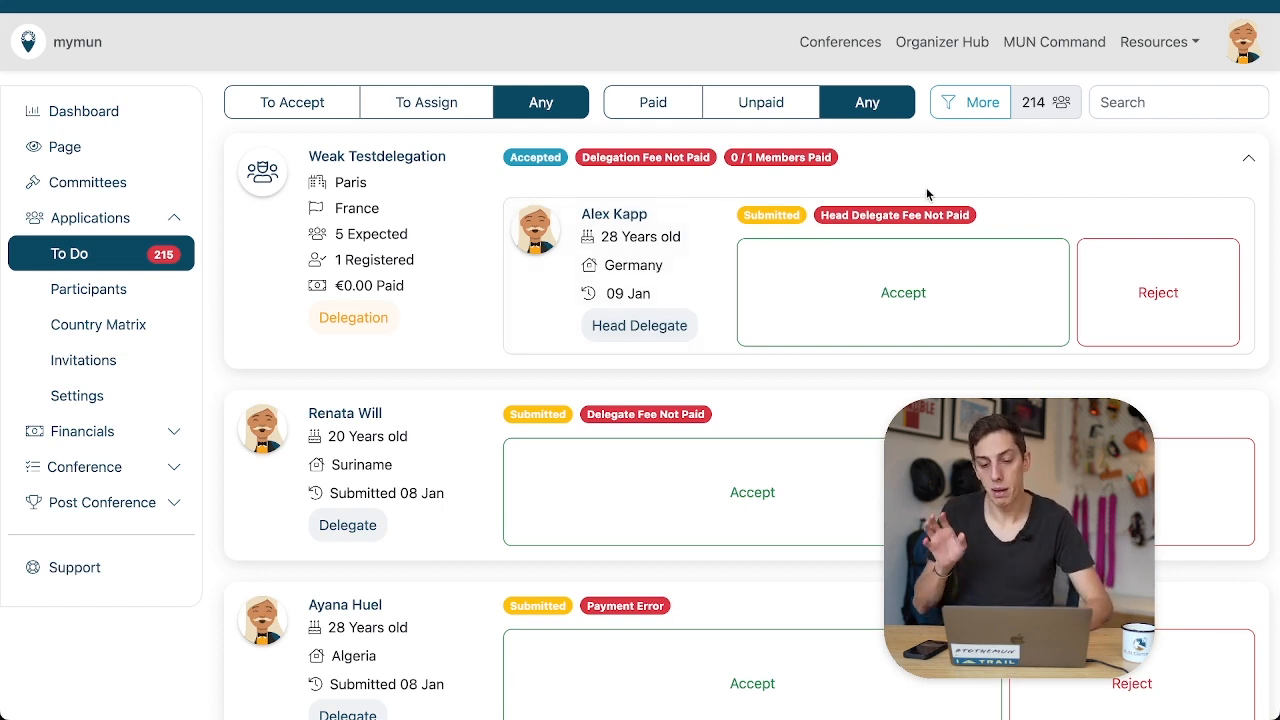
mouse_move(938, 195)
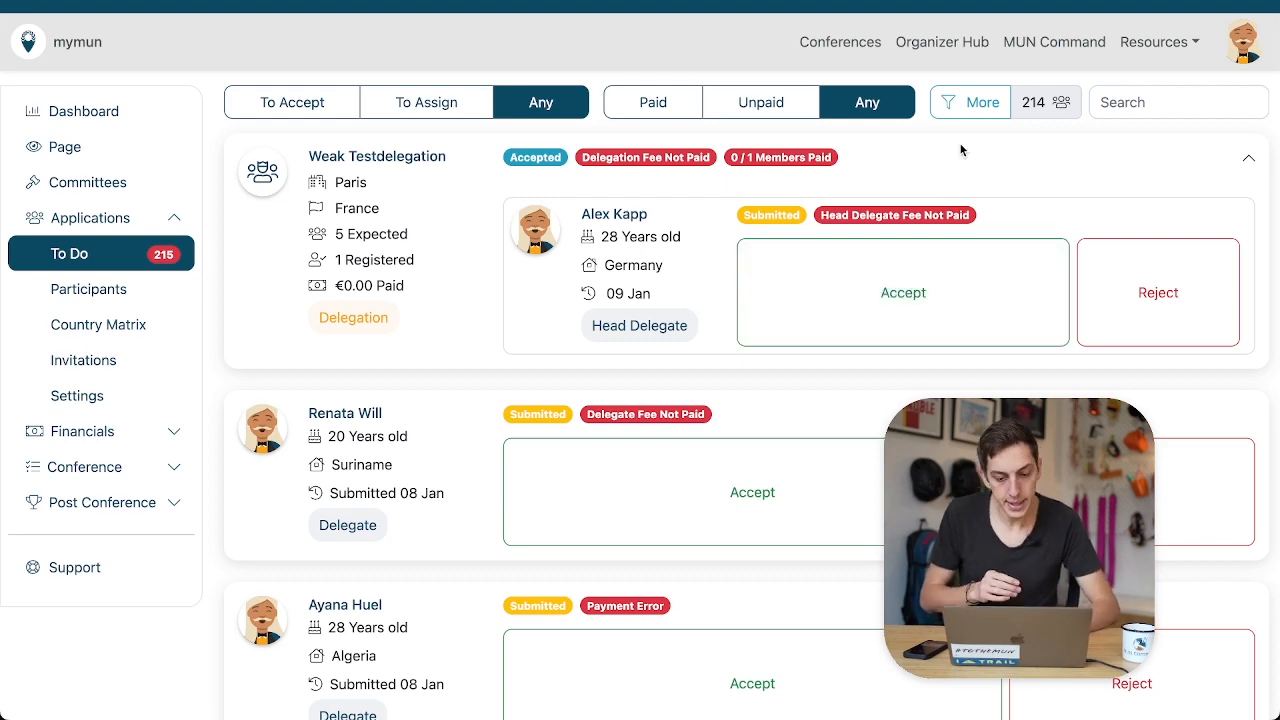
click(614, 213)
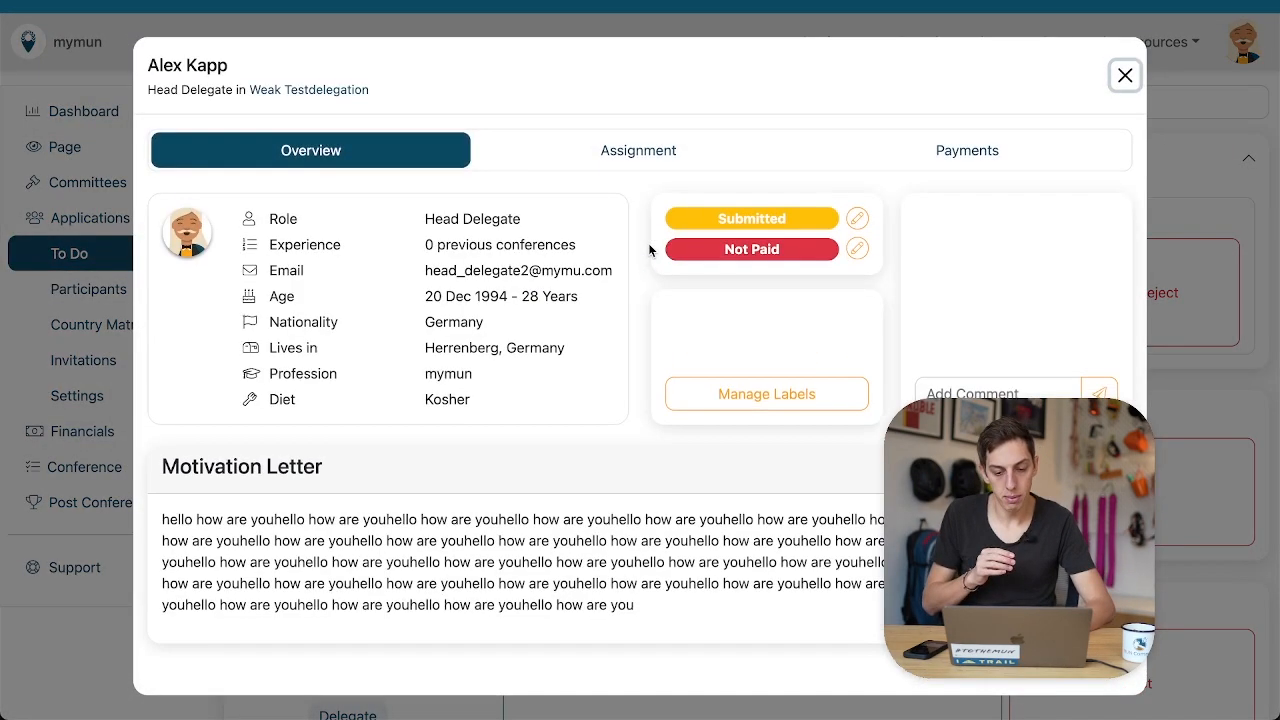
click(638, 150)
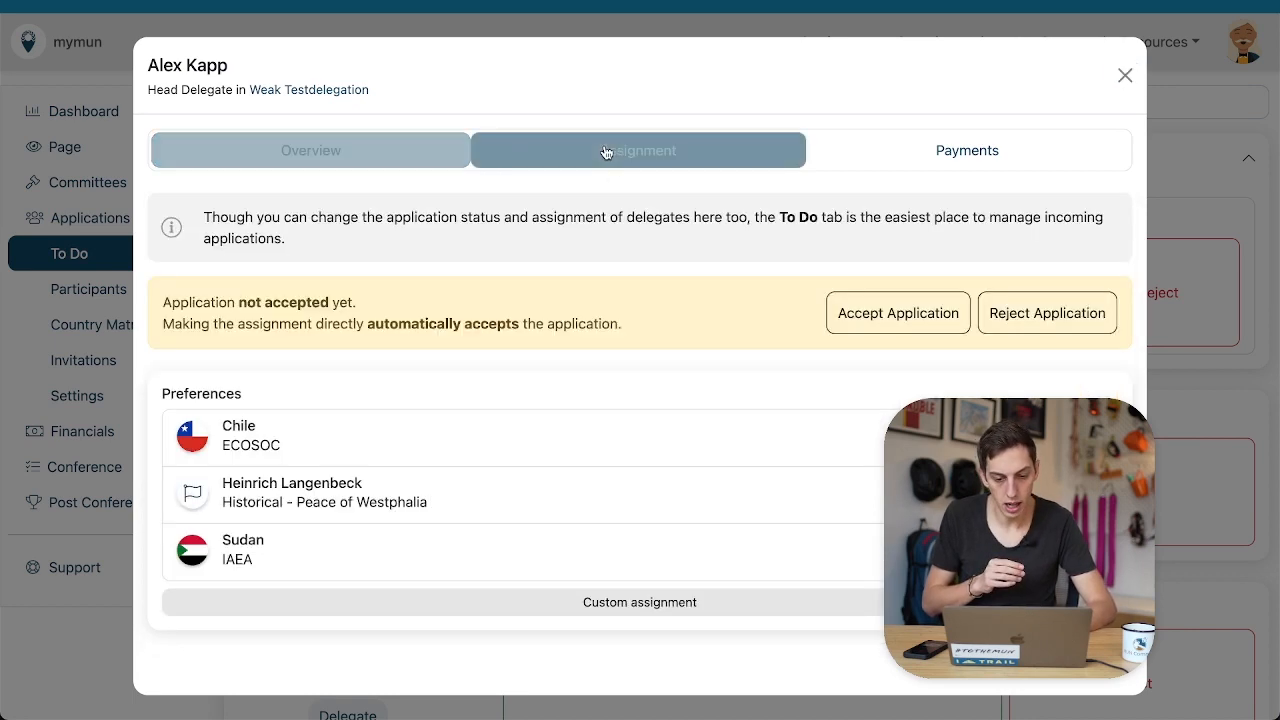
click(966, 150)
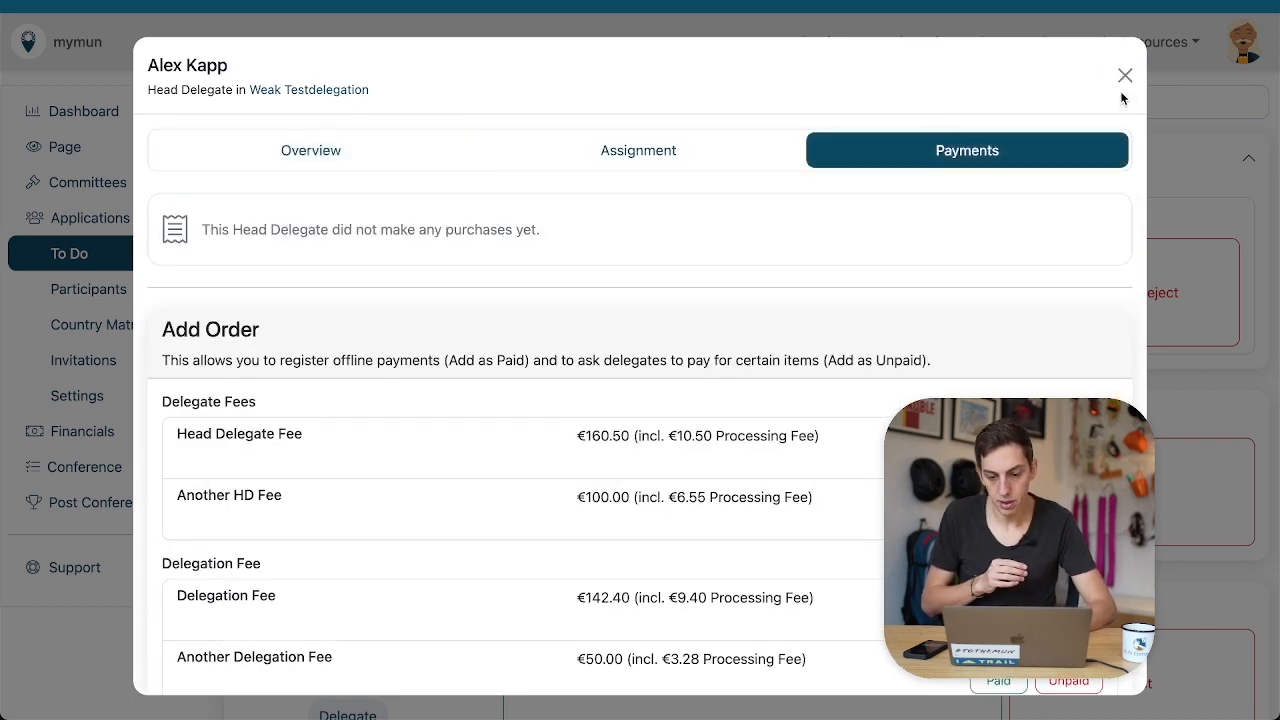
click(310, 150)
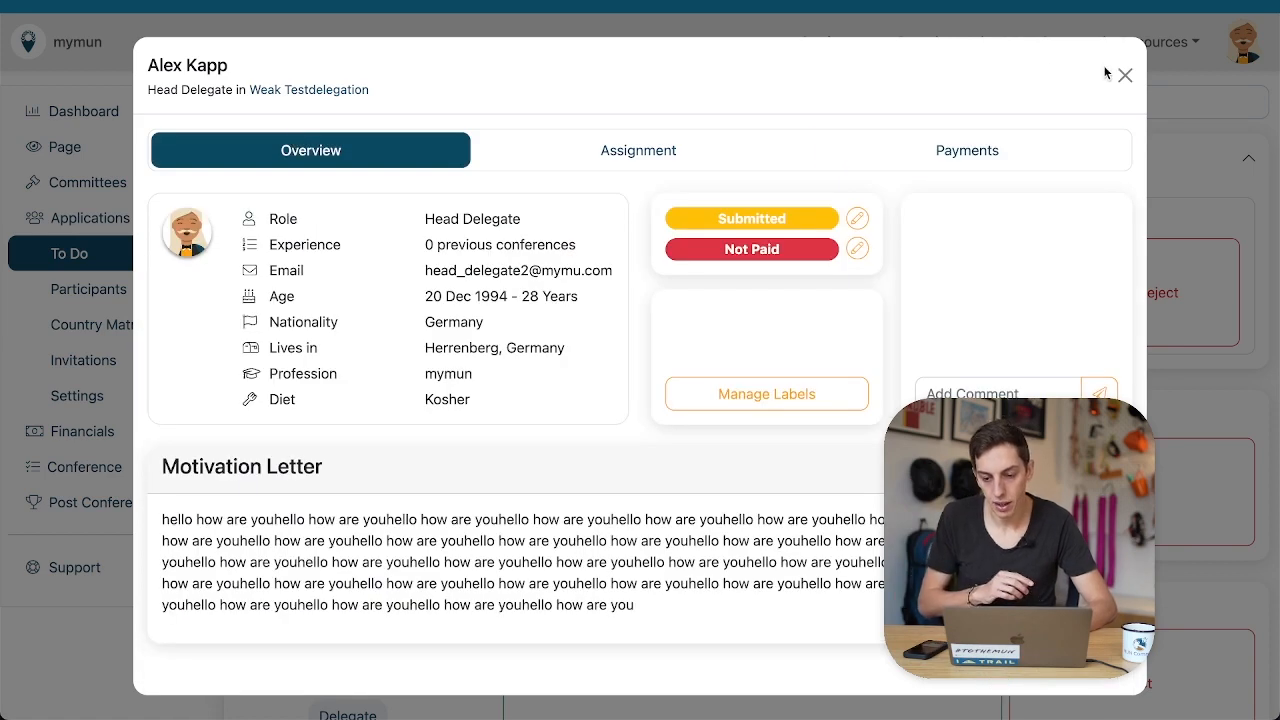
click(1123, 75)
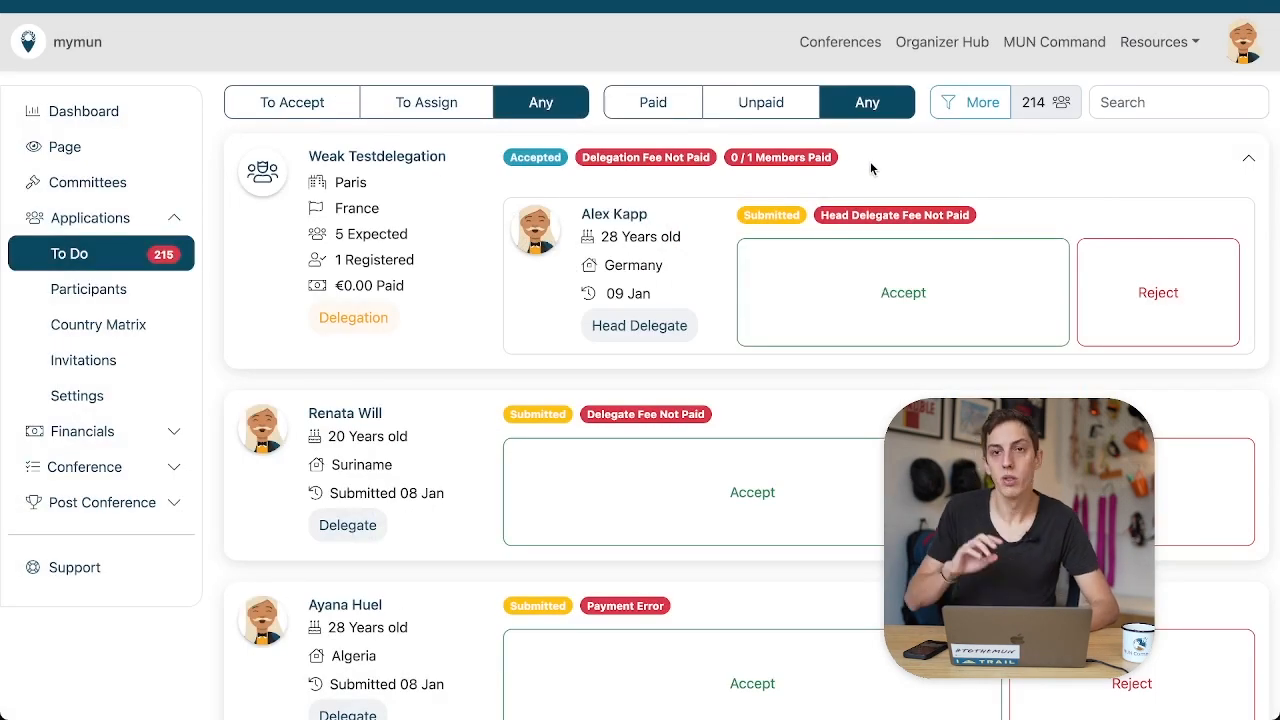
click(901, 292)
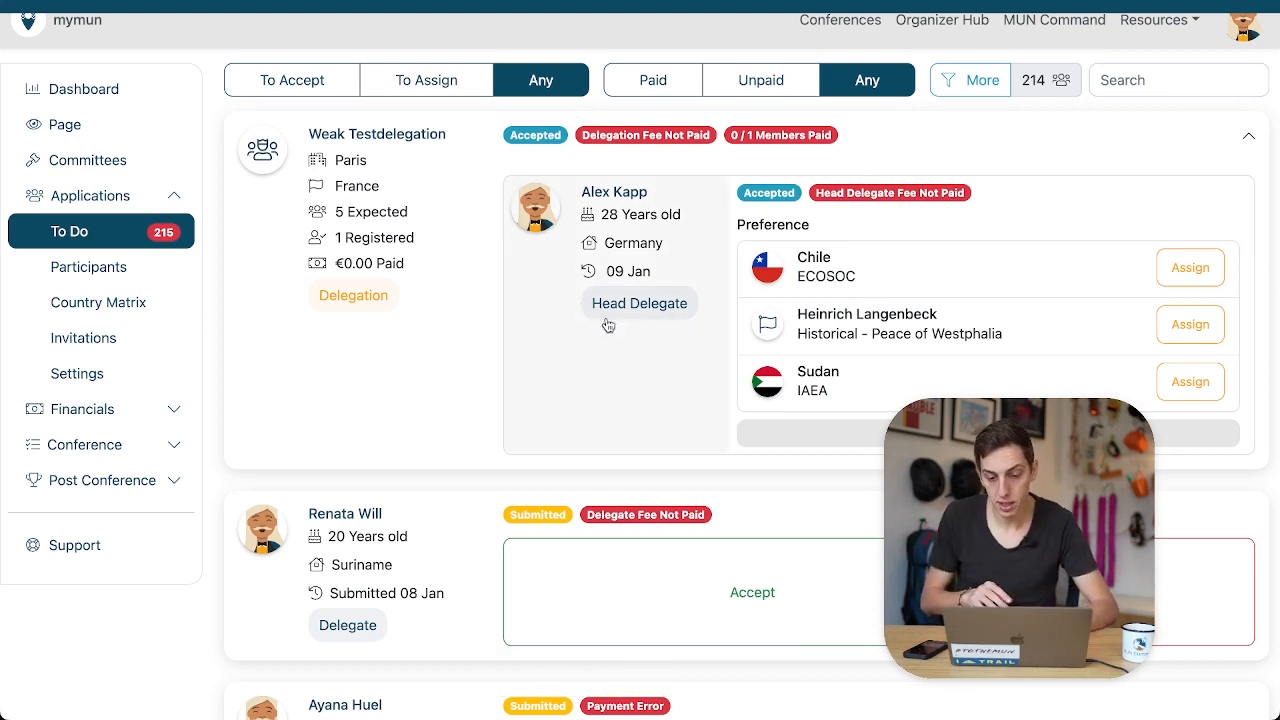
mouse_move(1001, 316)
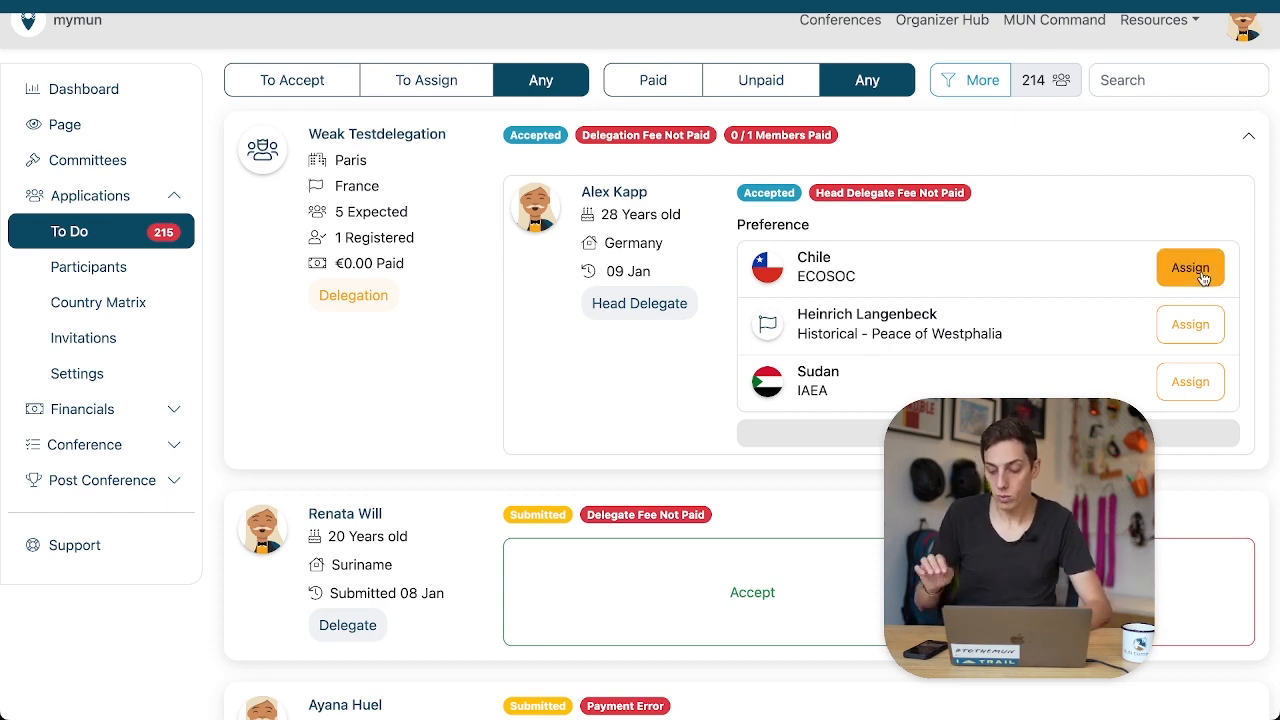
click(1190, 267)
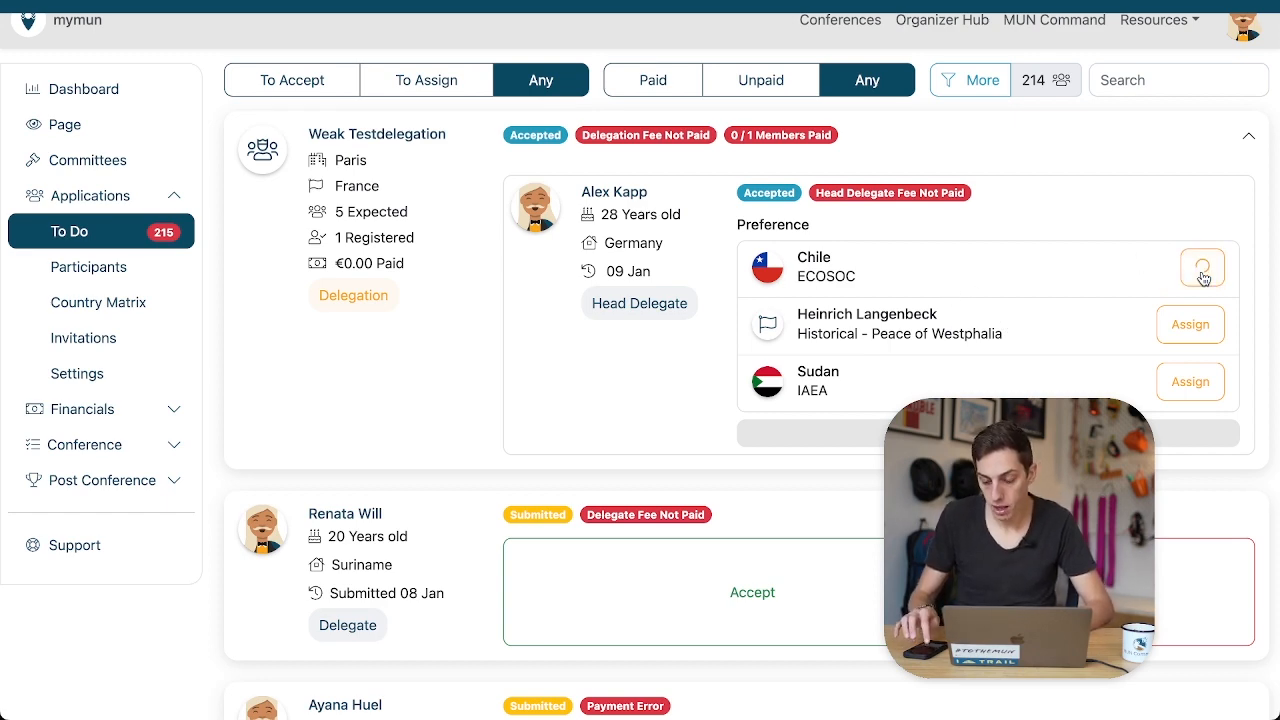
click(89, 289)
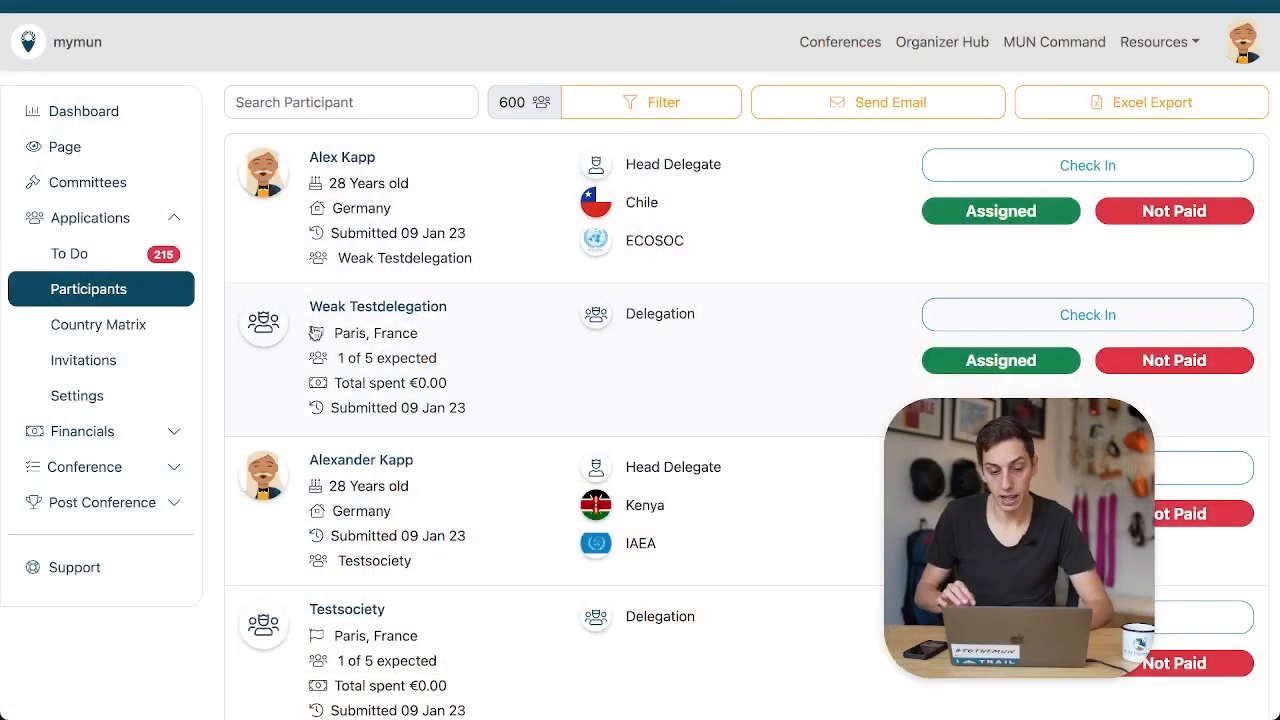
mouse_move(325, 143)
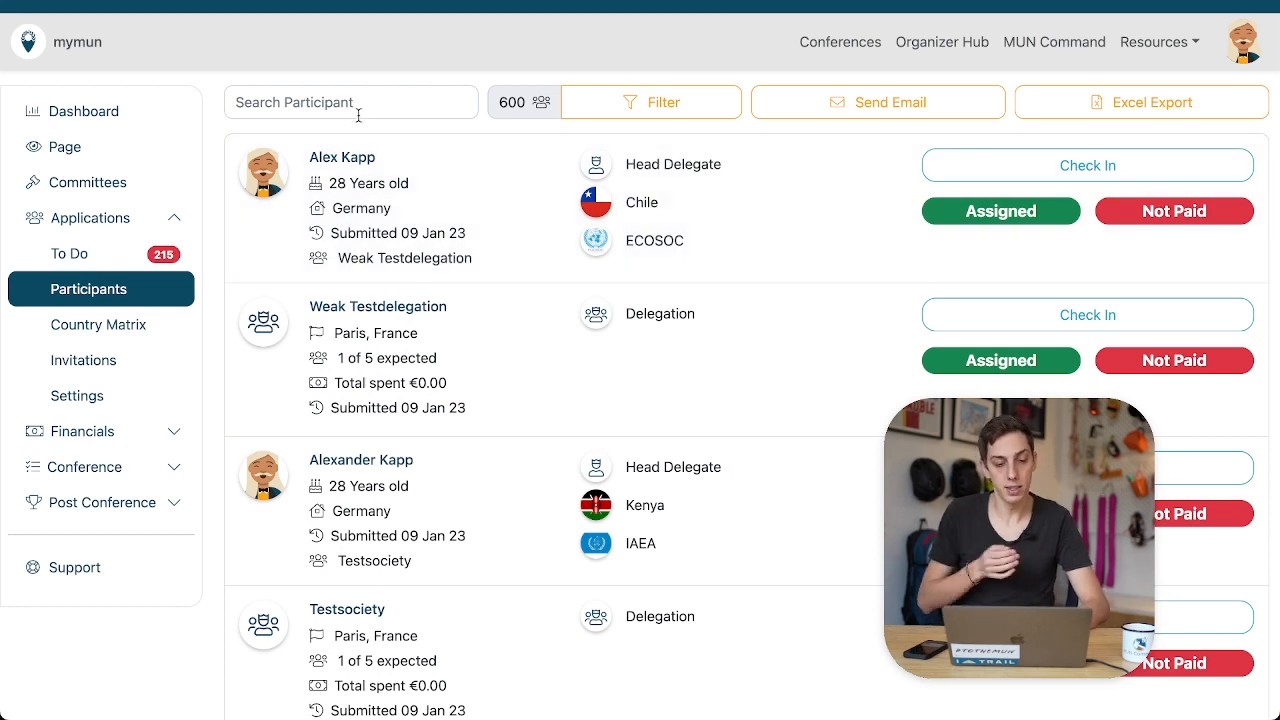
click(351, 102)
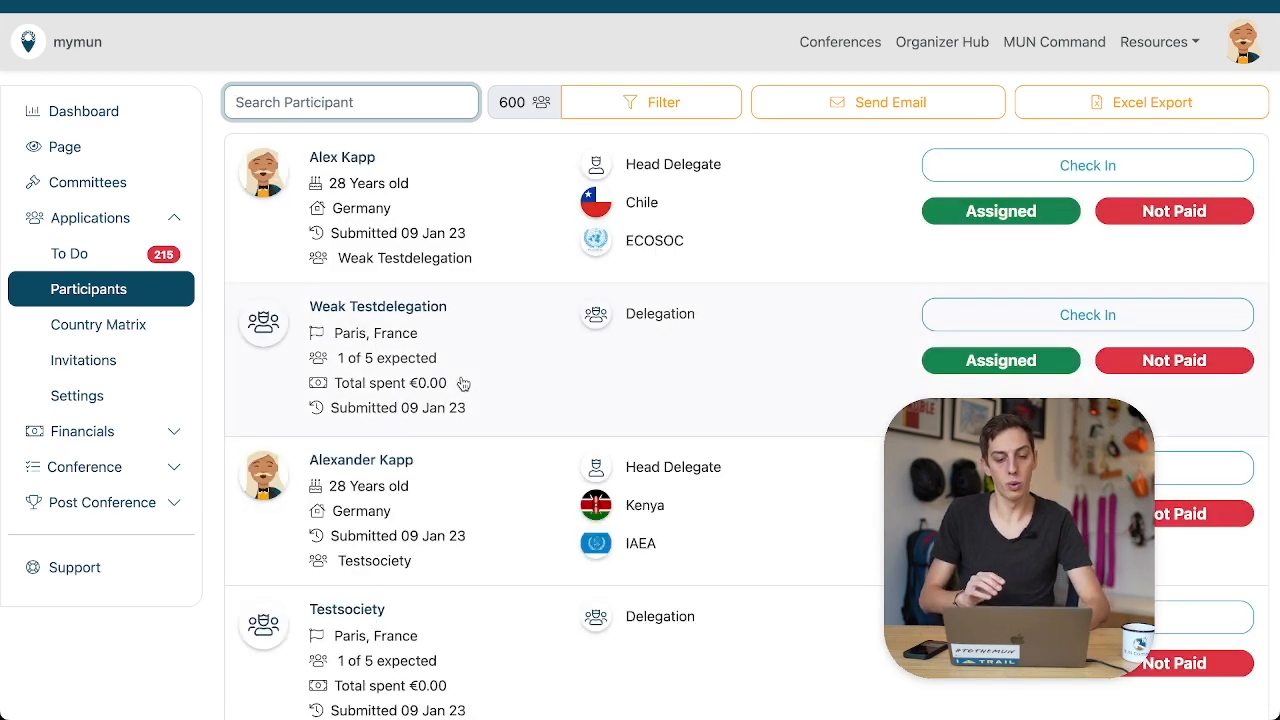
click(377, 306)
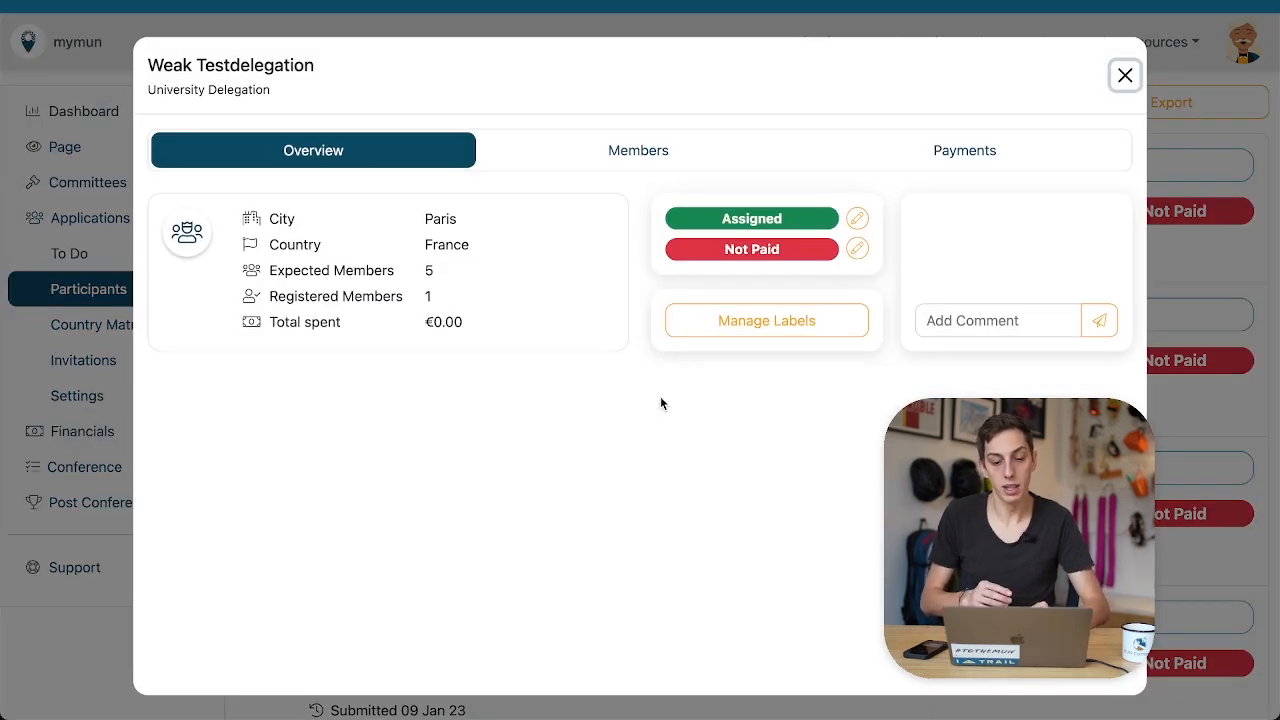
click(638, 150)
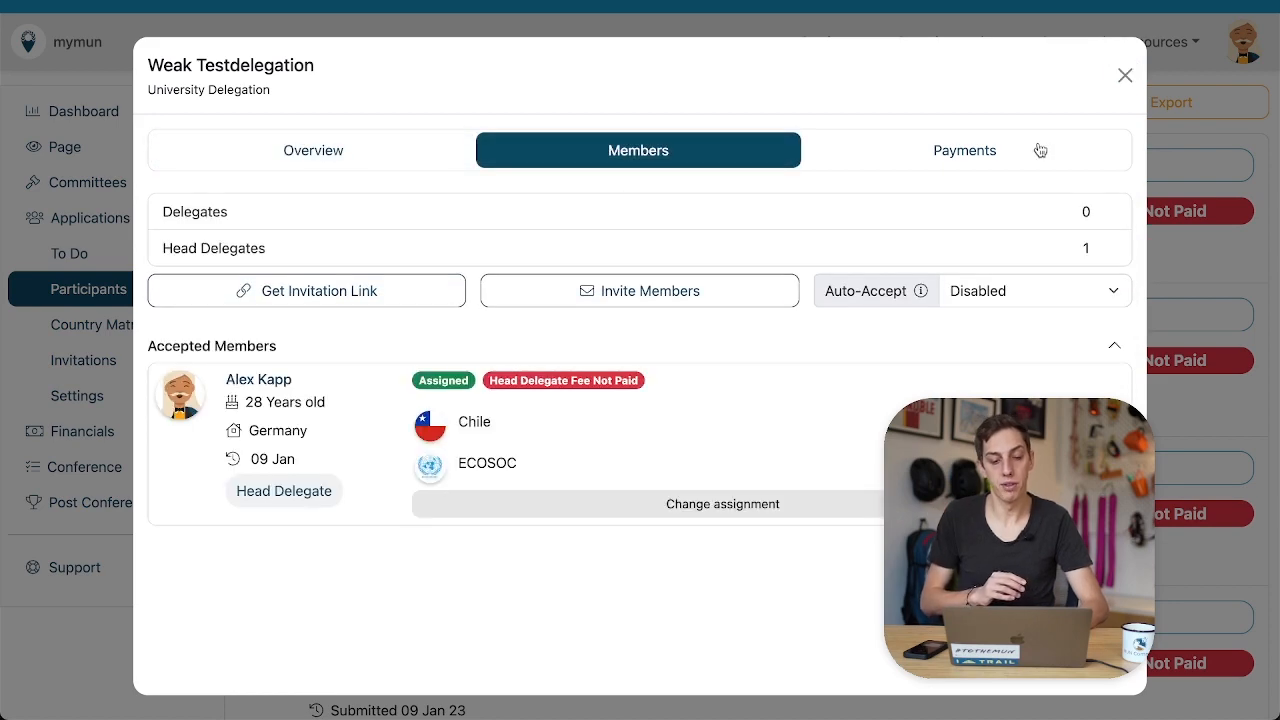
click(312, 150)
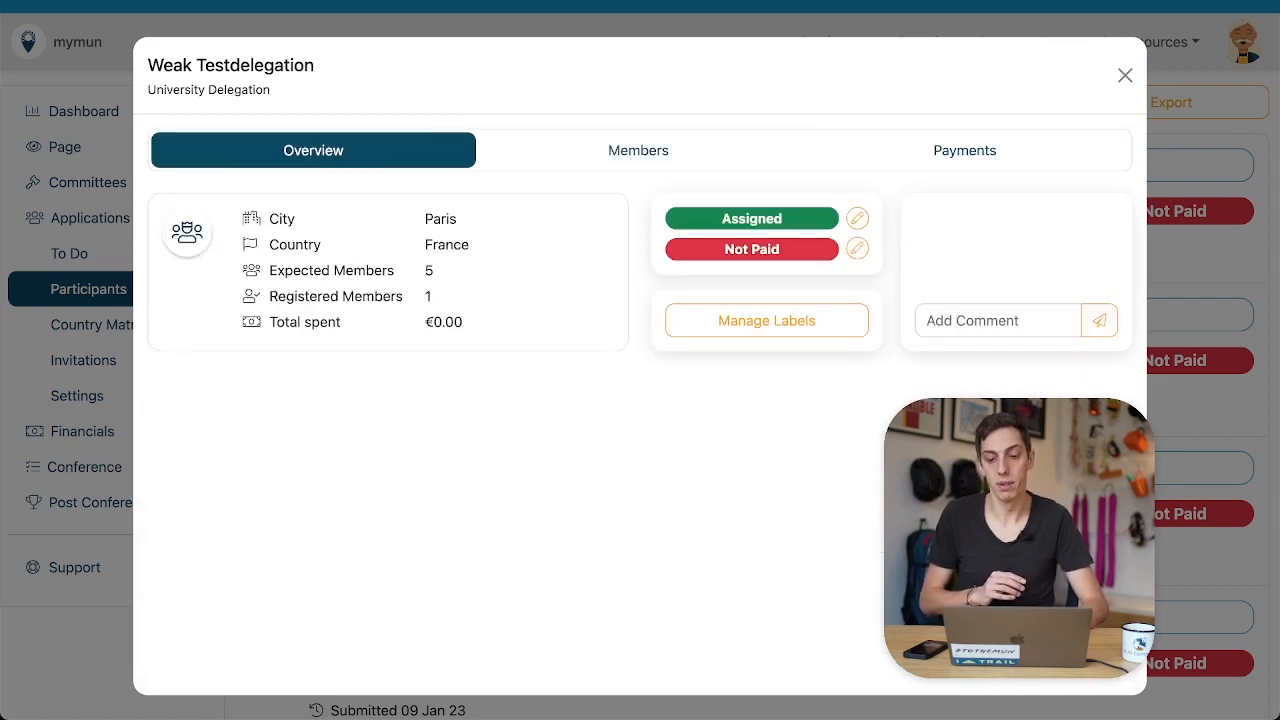